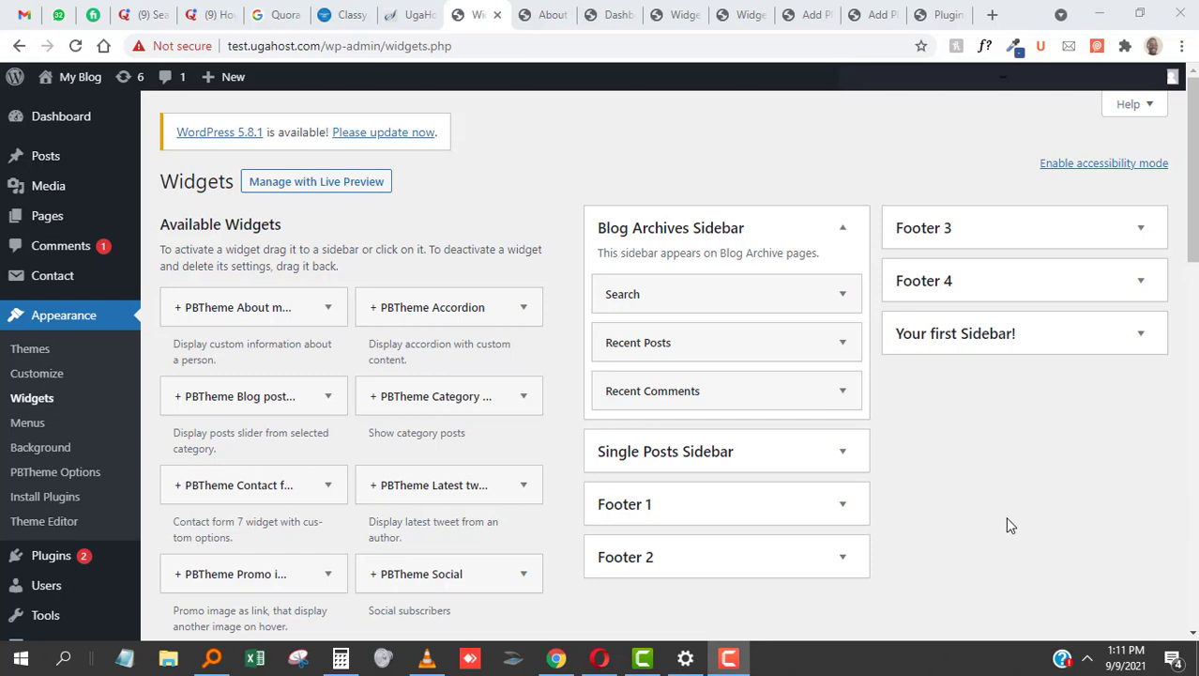
mouse_move(997, 521)
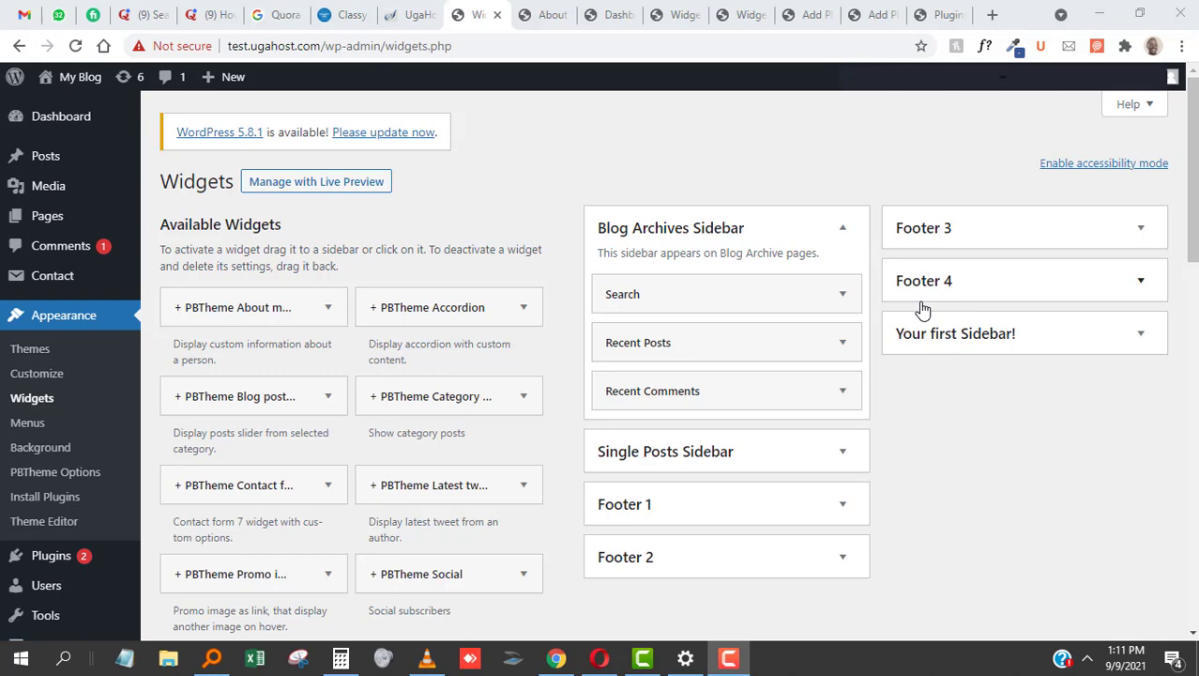
mouse_move(445, 312)
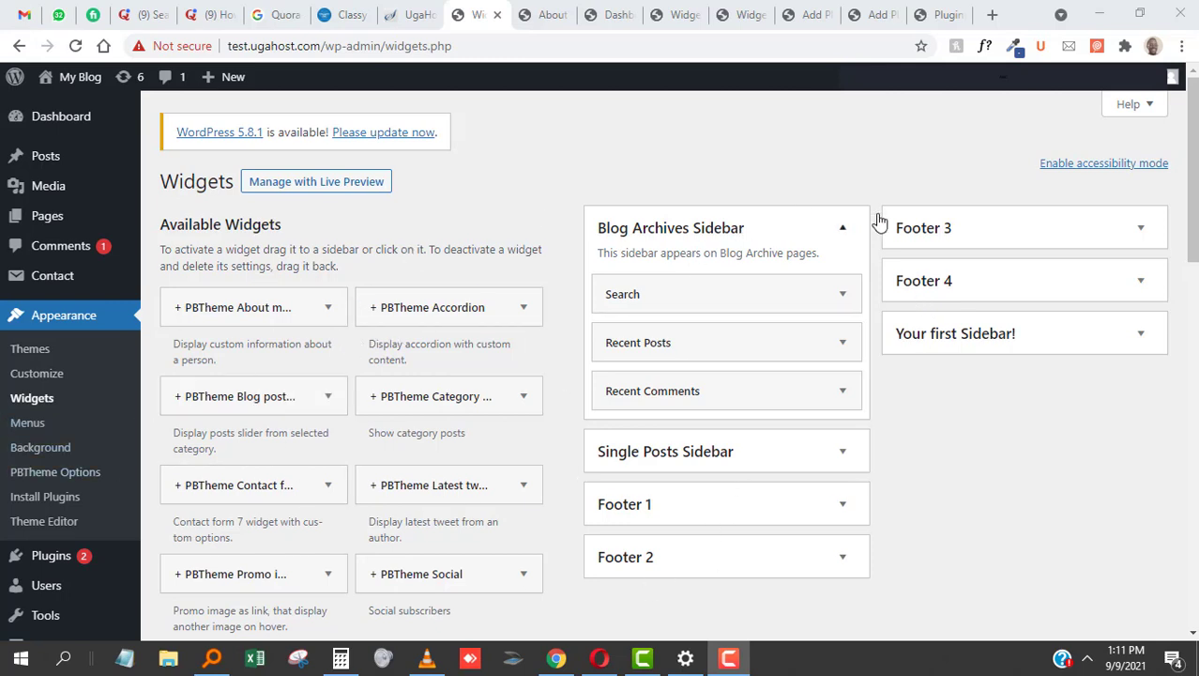
mouse_move(493, 338)
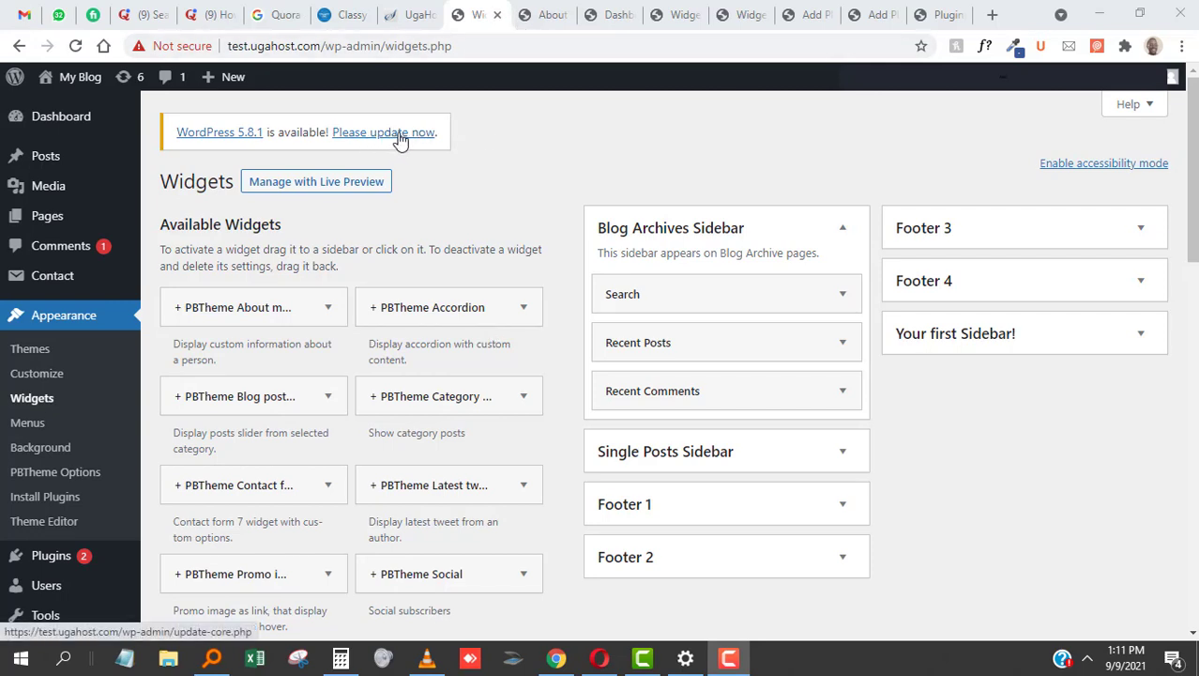
View the WordPress 5.8.1 About page with its maintenance and security release notes
click(384, 131)
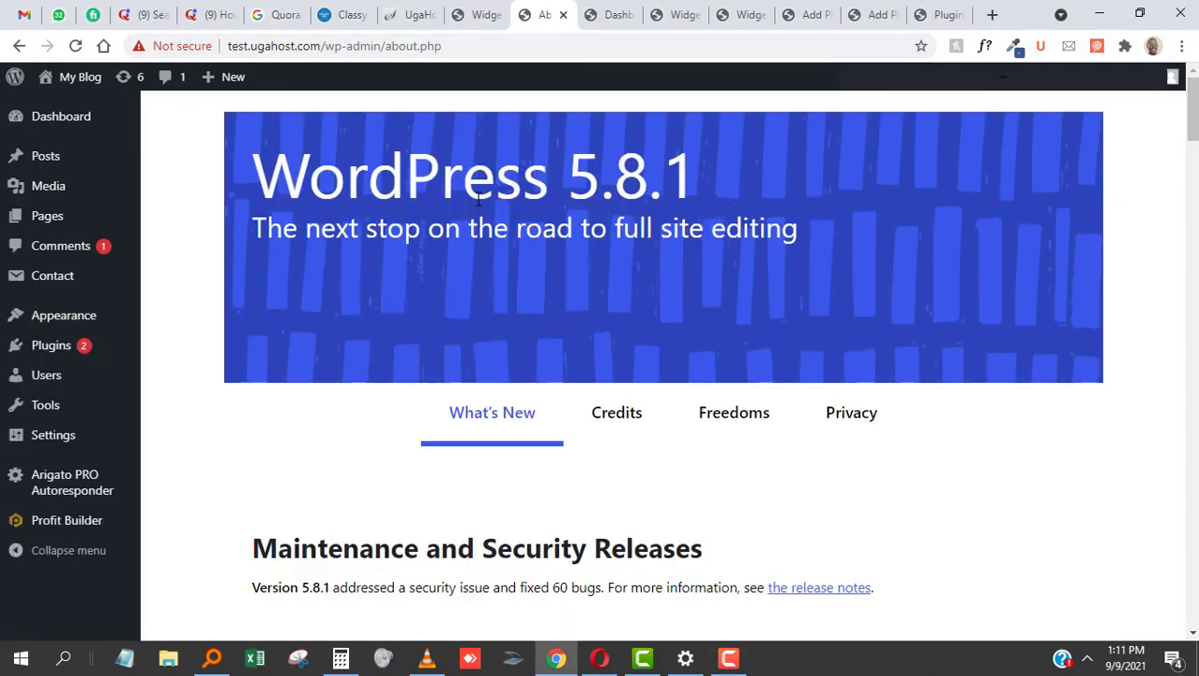
mouse_move(551, 218)
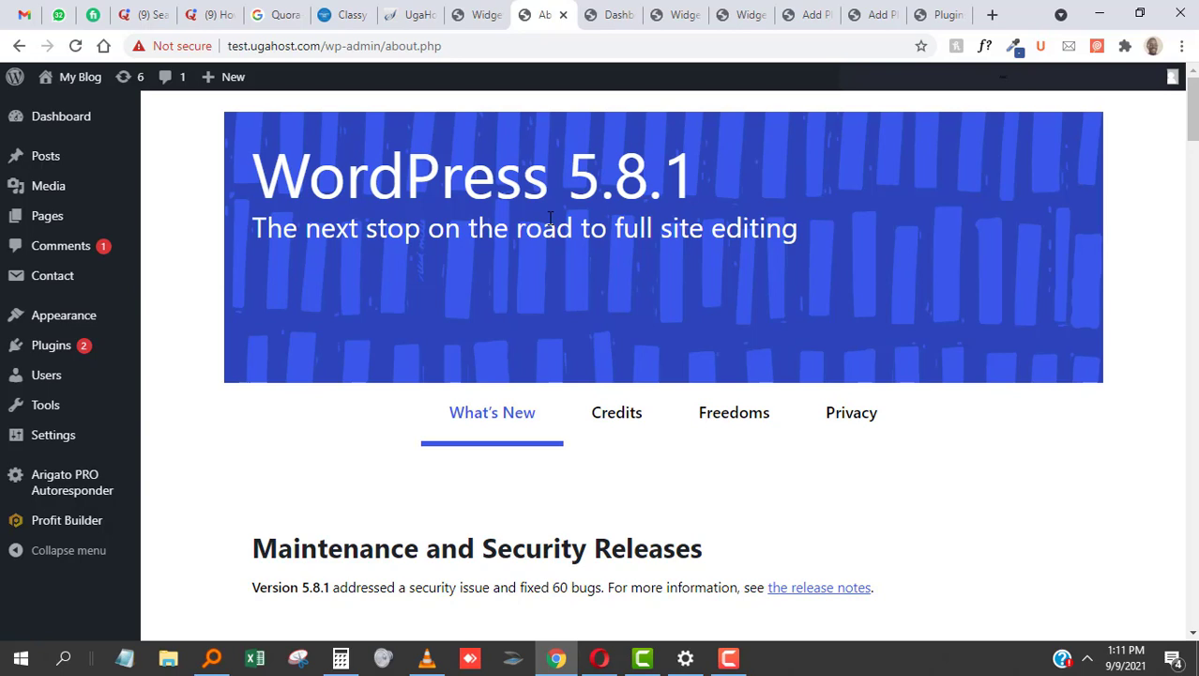
mouse_move(555, 223)
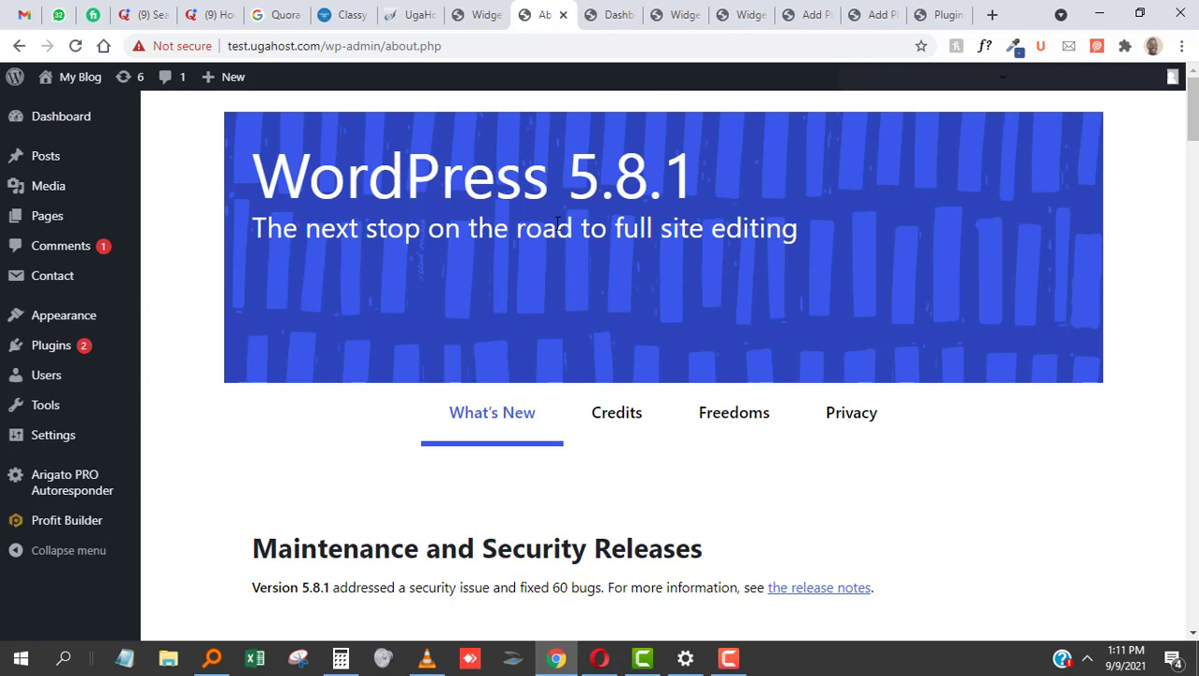
mouse_move(631, 314)
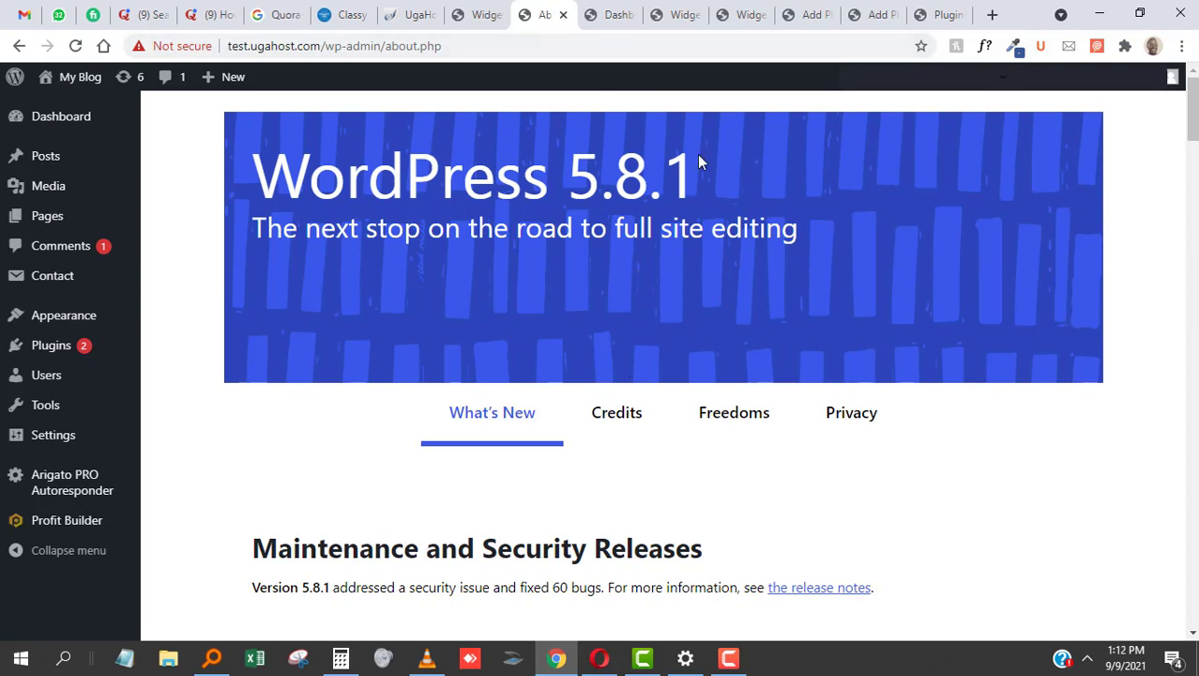
mouse_move(683, 235)
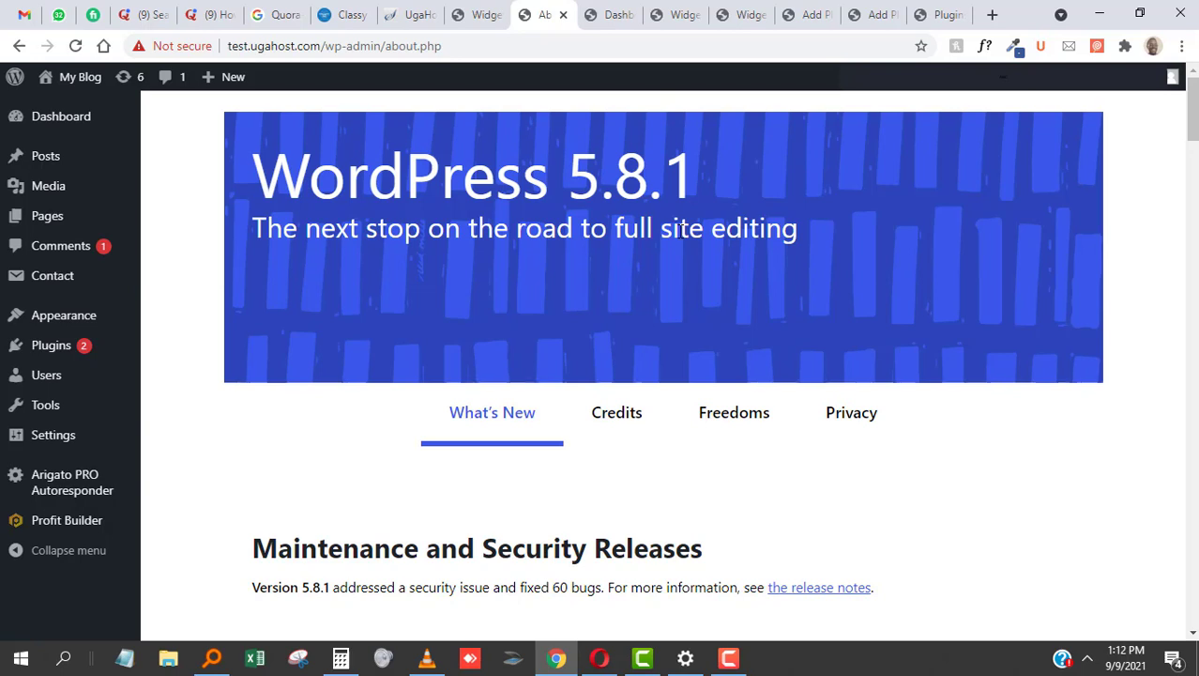
mouse_move(554, 32)
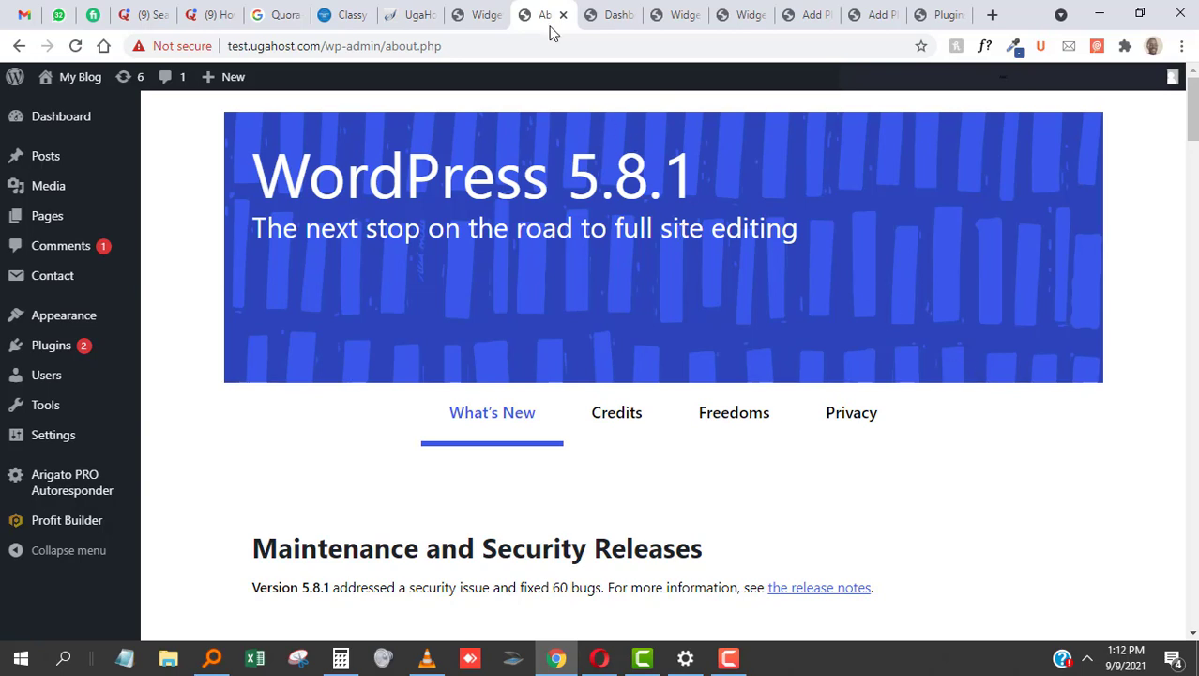
mouse_move(547, 127)
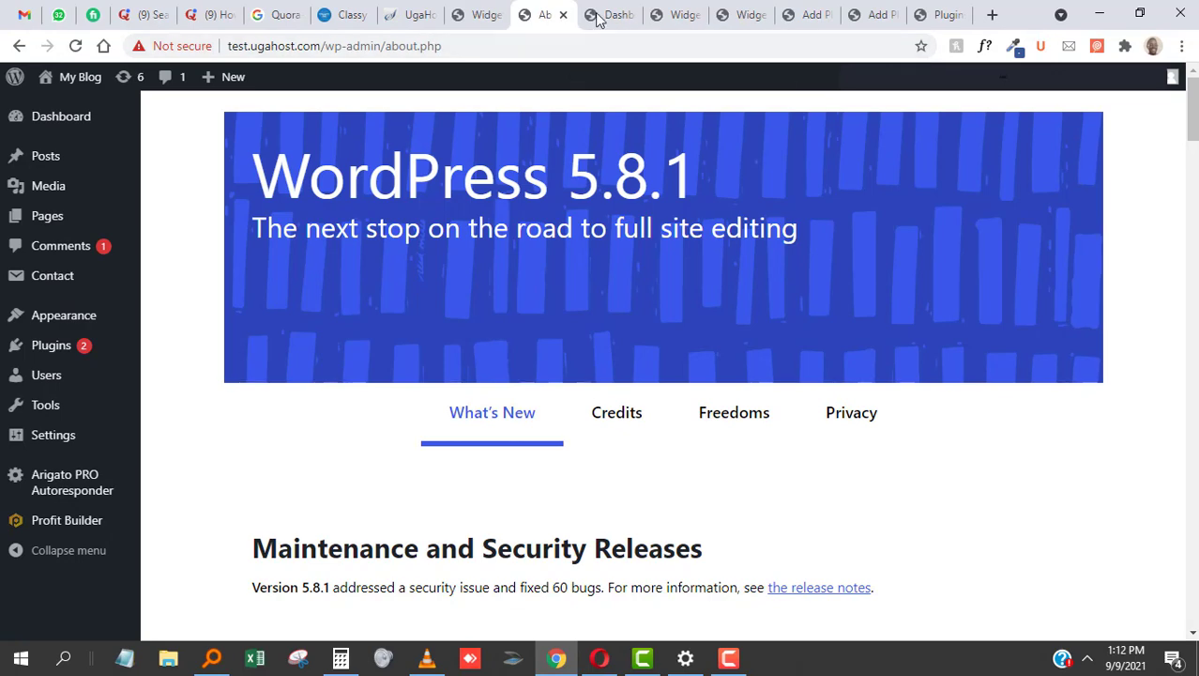
mouse_move(652, 198)
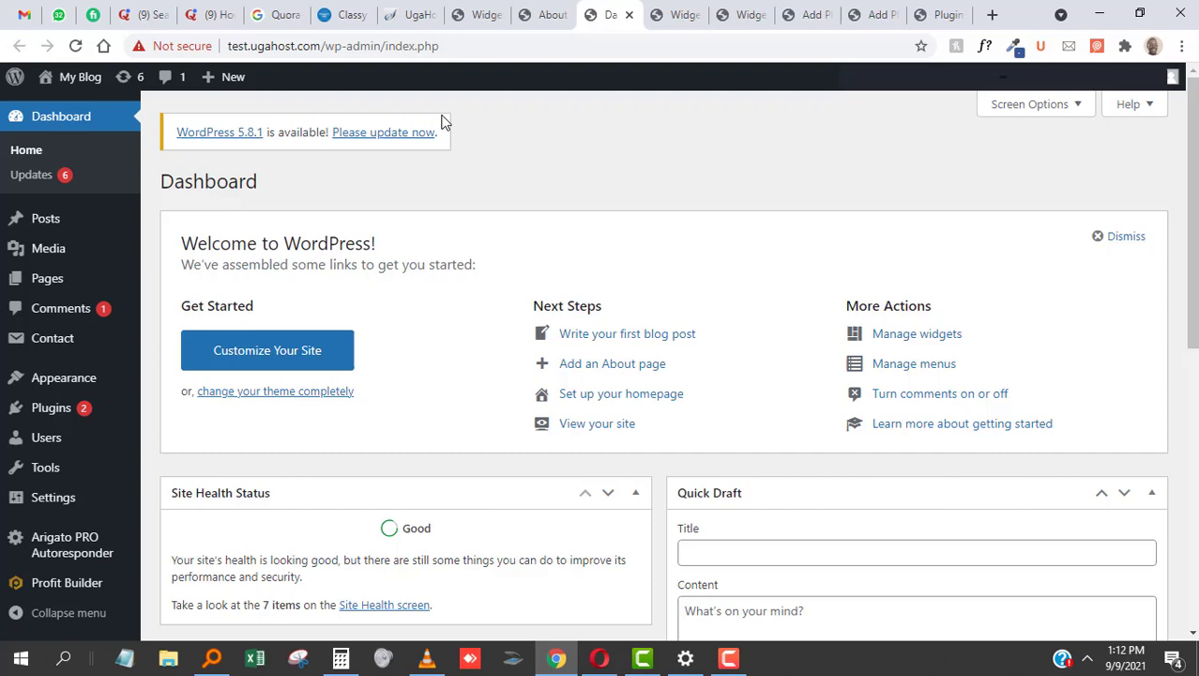
mouse_move(674, 14)
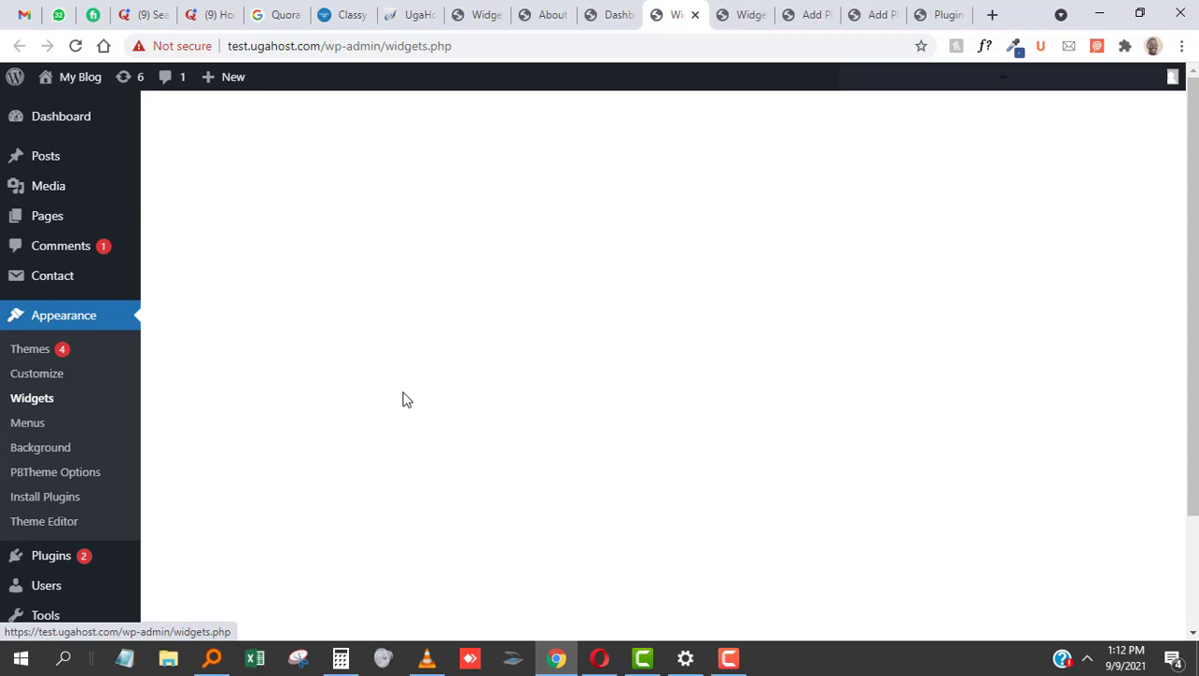
mouse_move(889, 386)
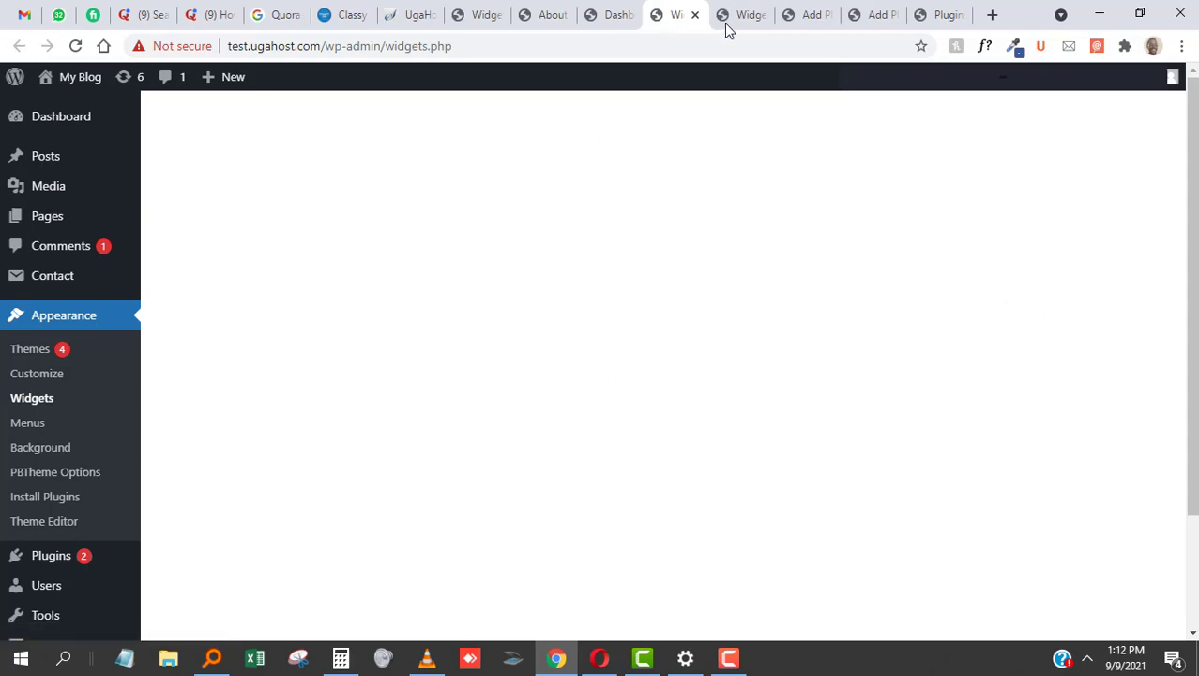
mouse_move(728, 15)
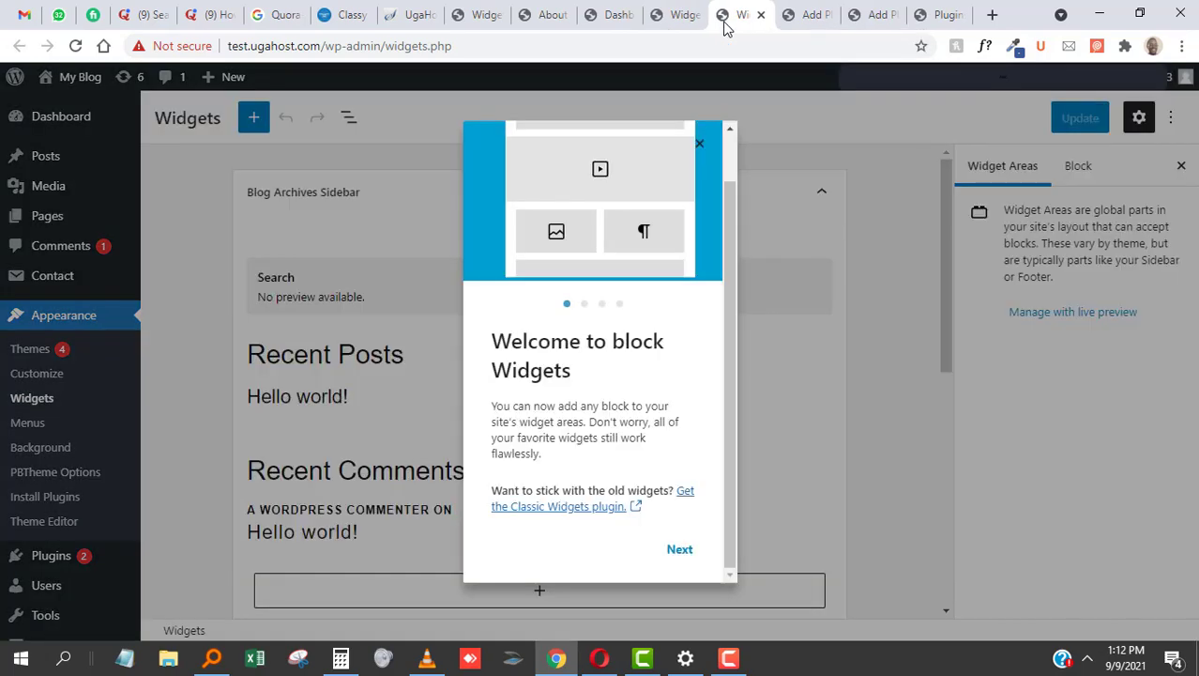
mouse_move(849, 258)
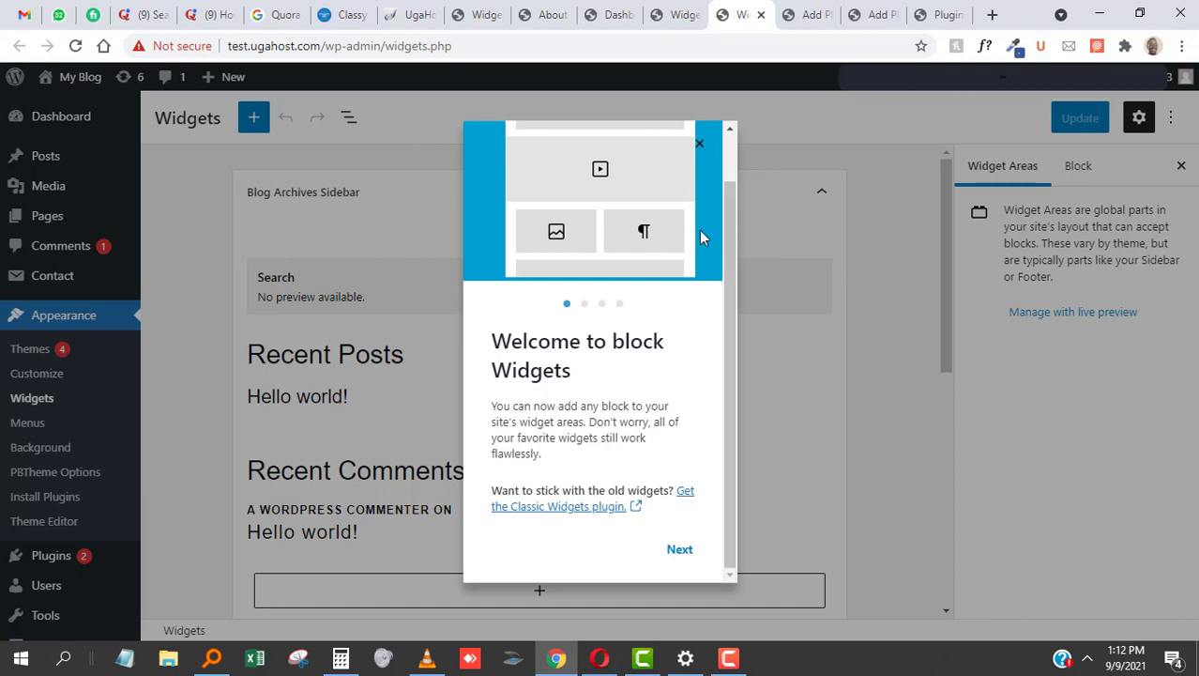
mouse_move(179, 278)
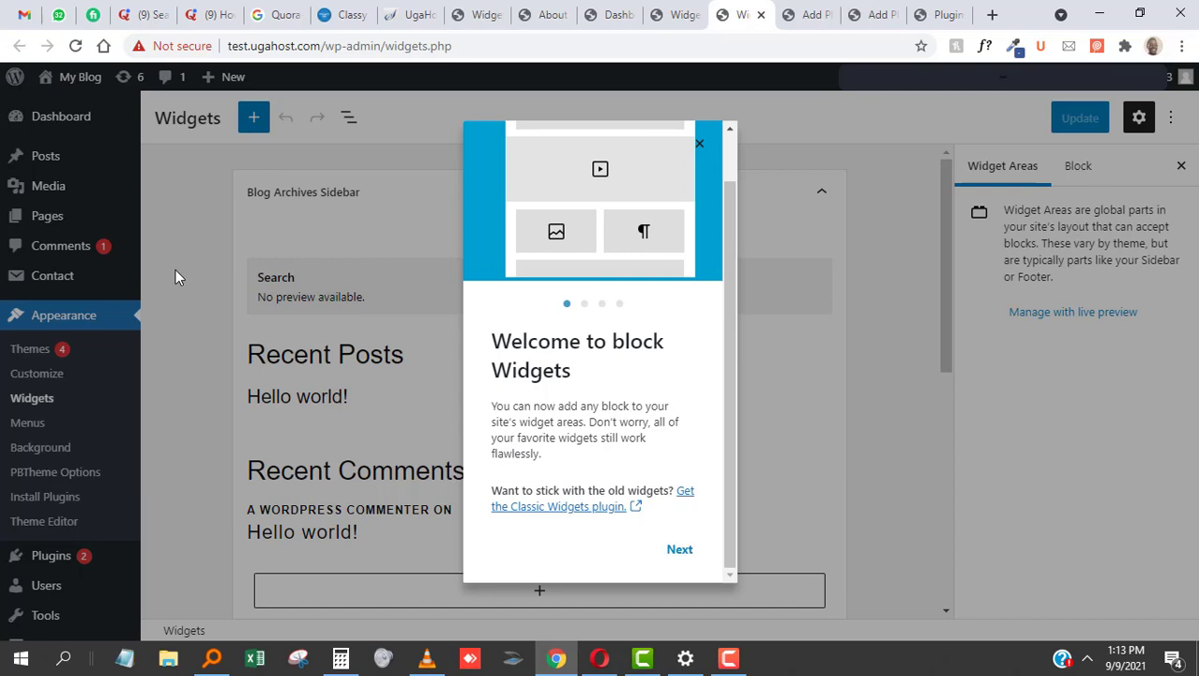
mouse_move(382, 345)
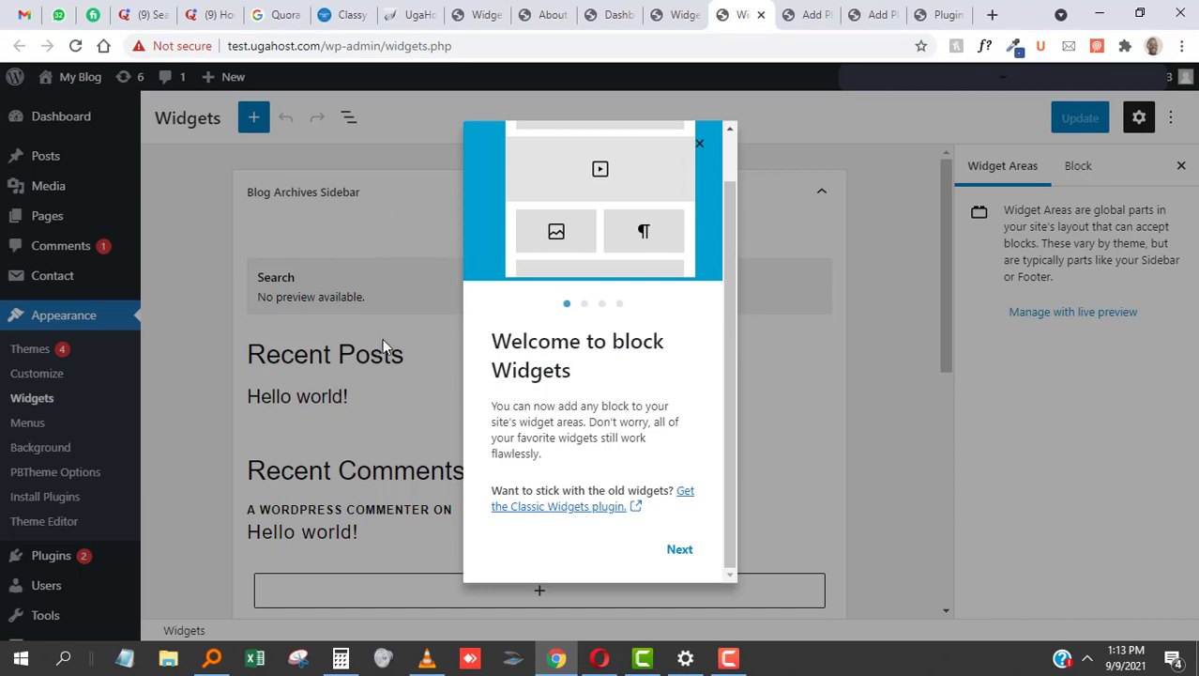
mouse_move(424, 372)
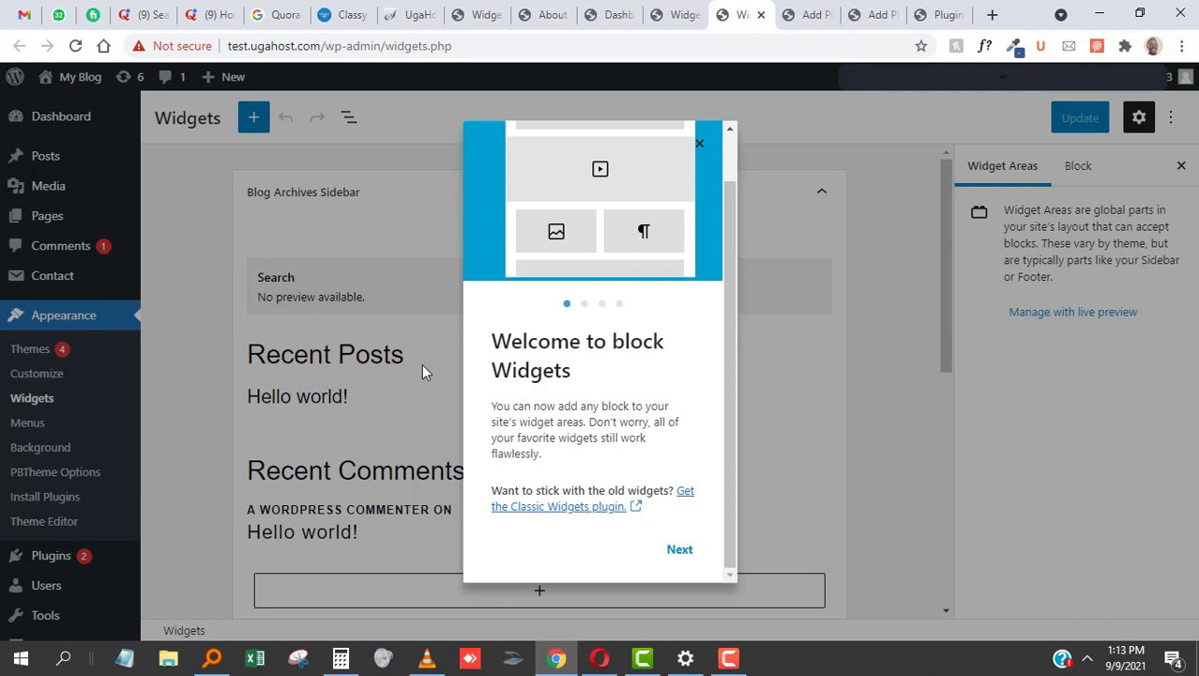
mouse_move(580, 284)
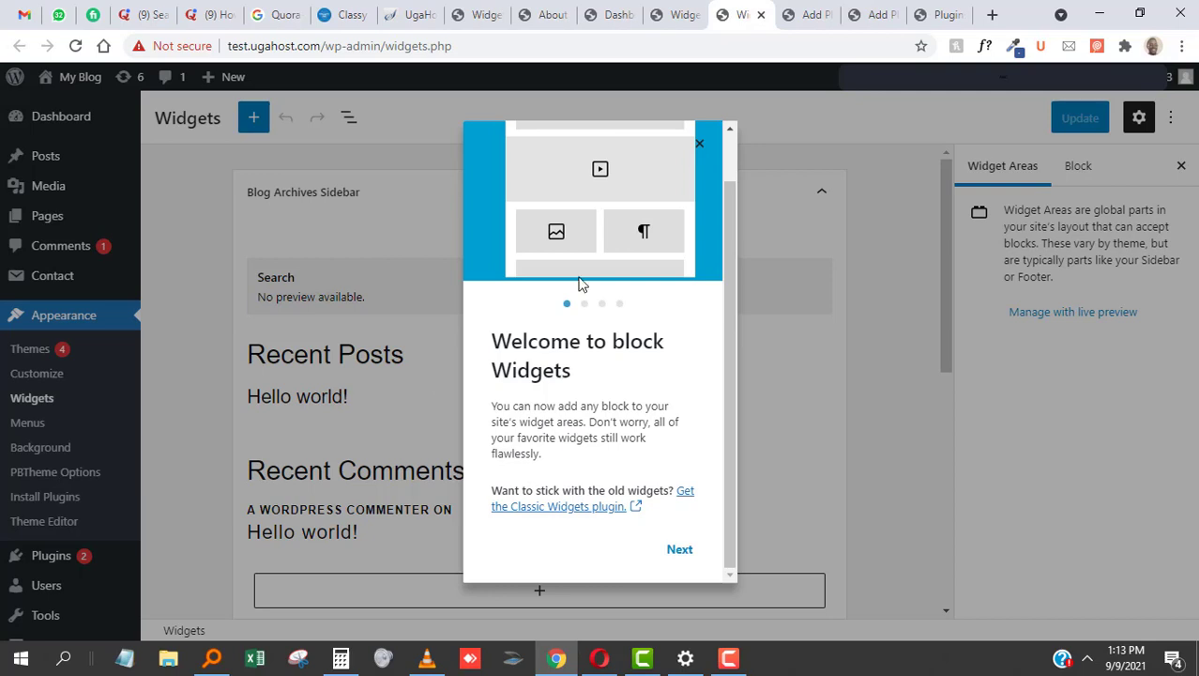
mouse_move(265, 140)
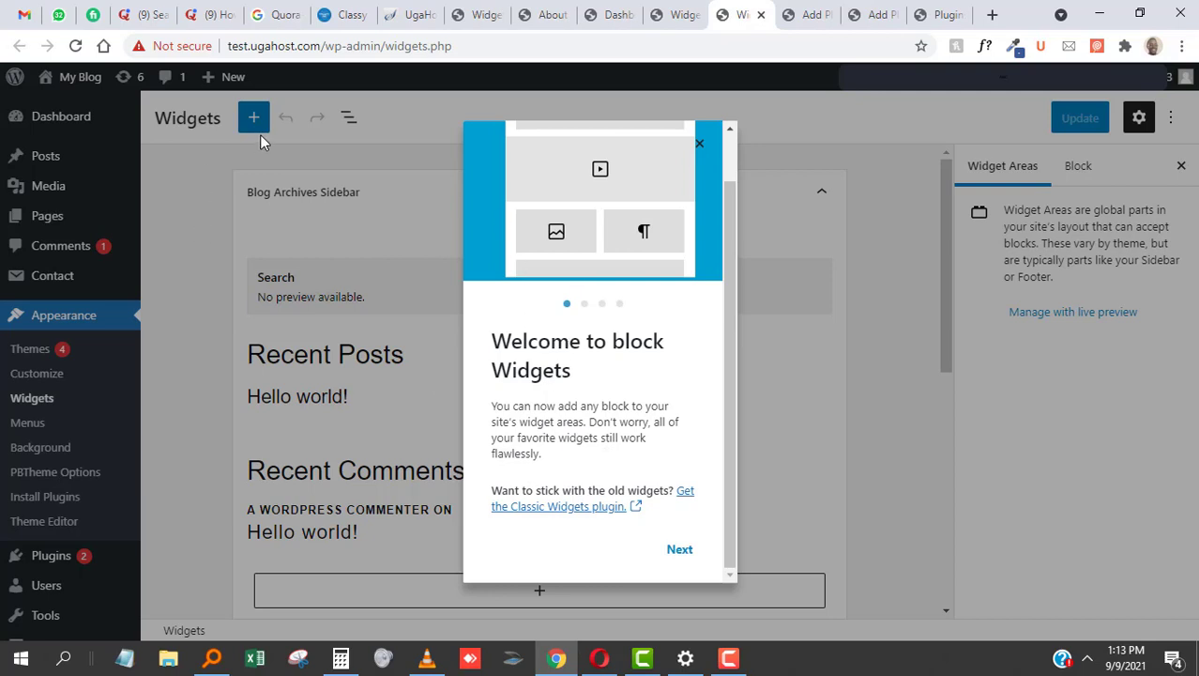
mouse_move(600, 232)
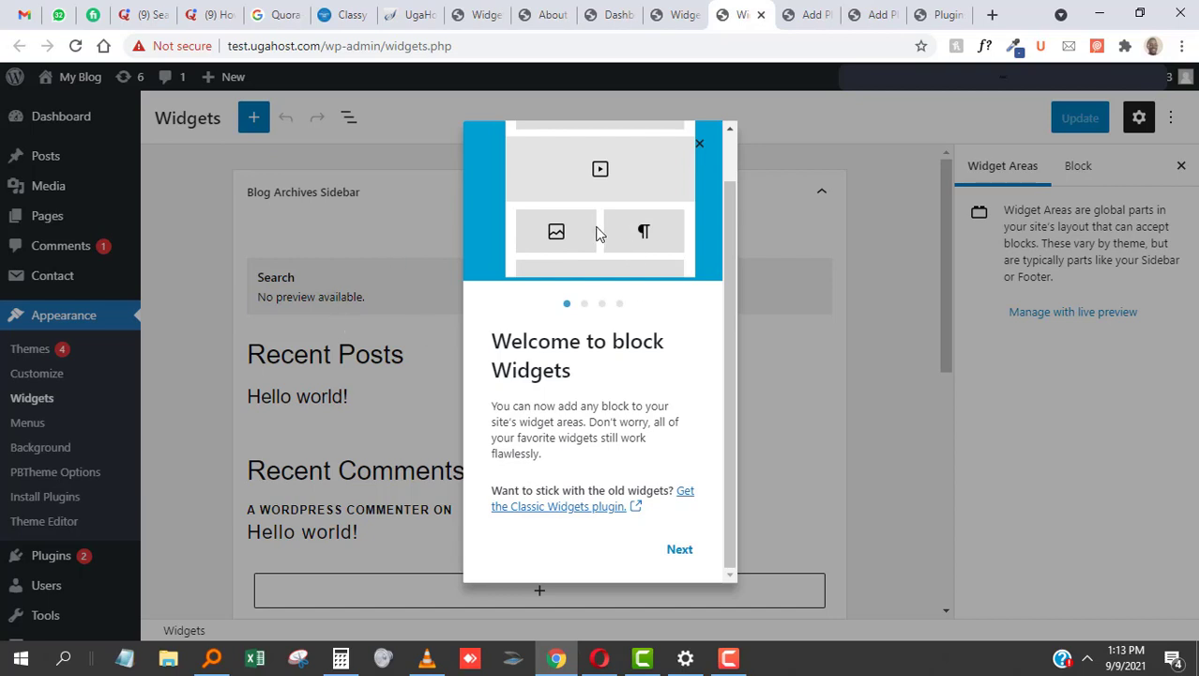
mouse_move(646, 363)
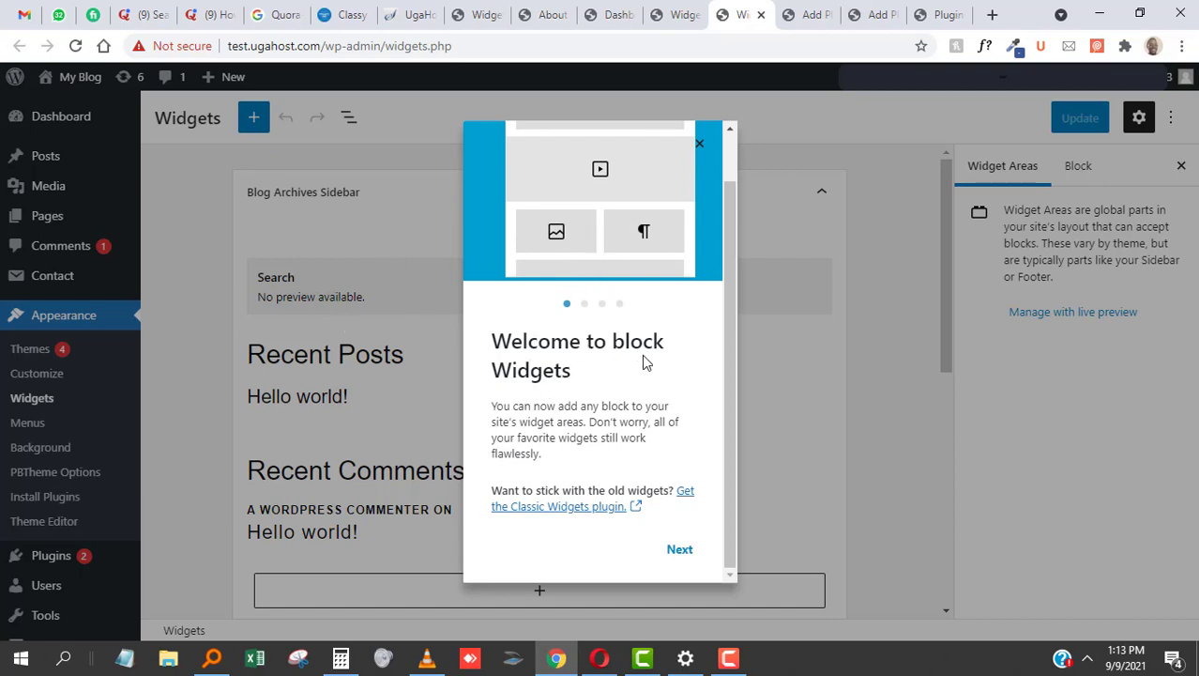
mouse_move(620, 418)
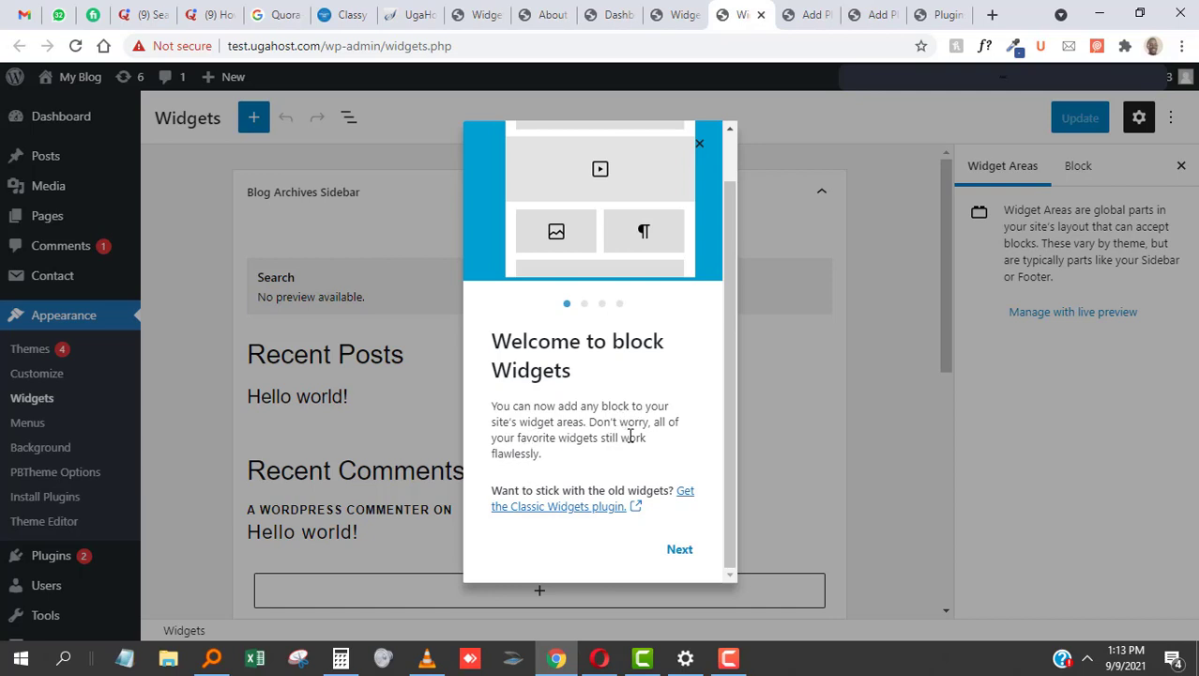
mouse_move(551, 465)
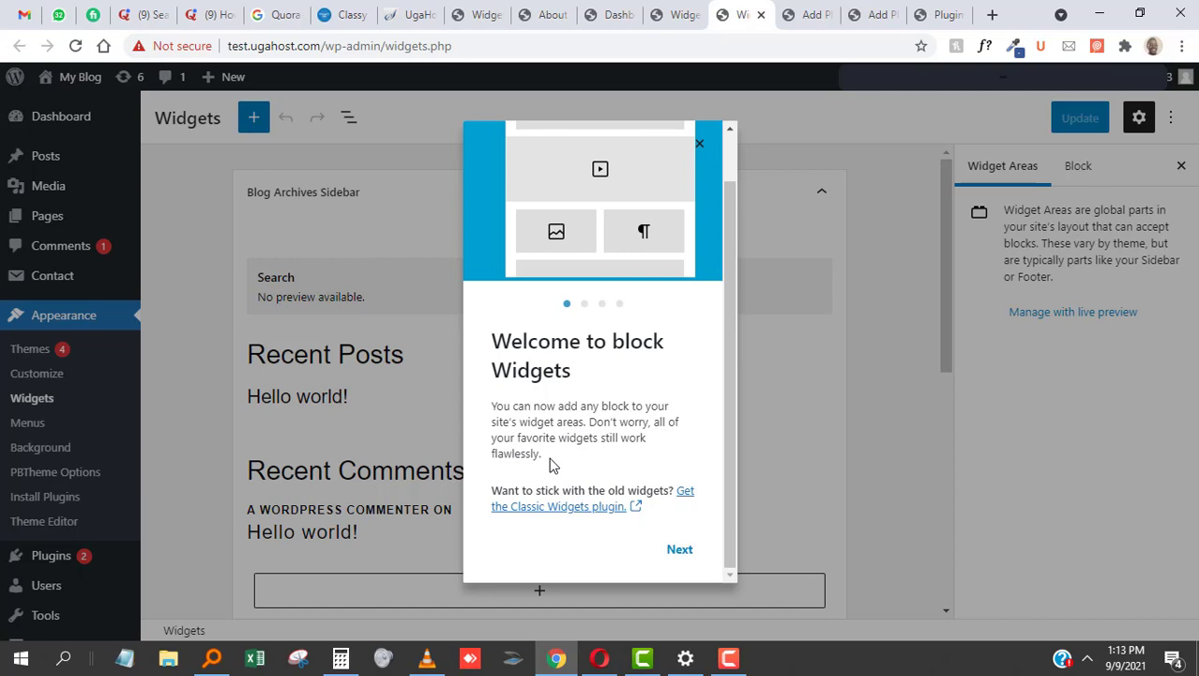
mouse_move(638, 311)
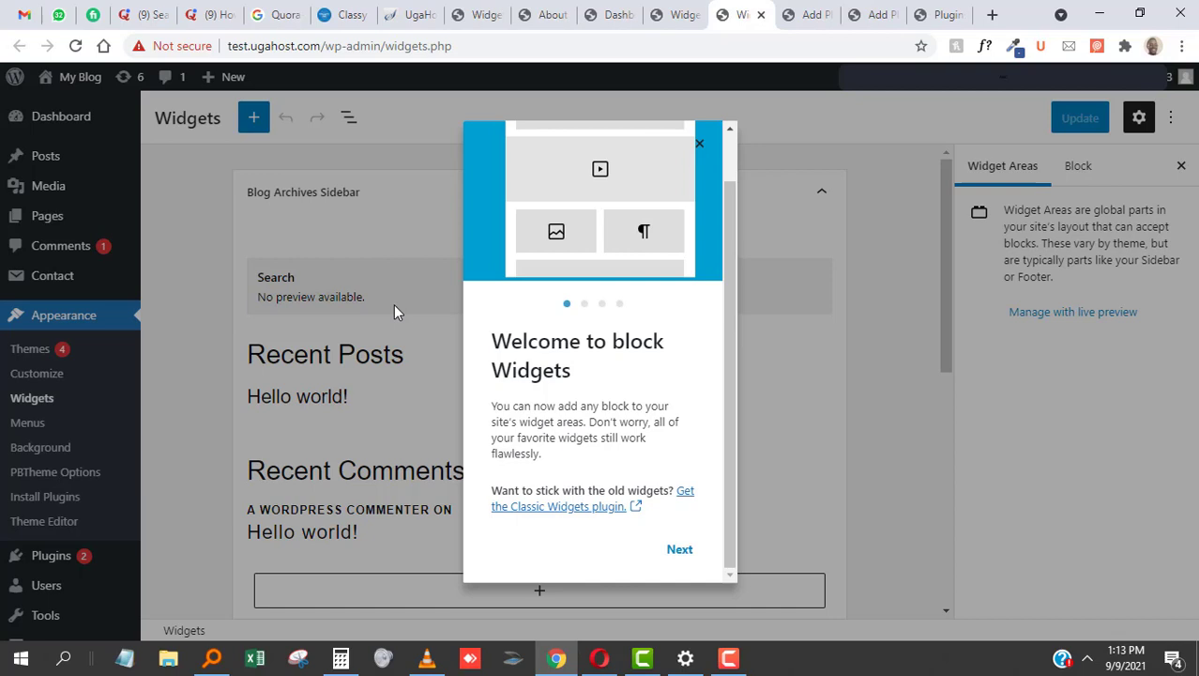
mouse_move(458, 469)
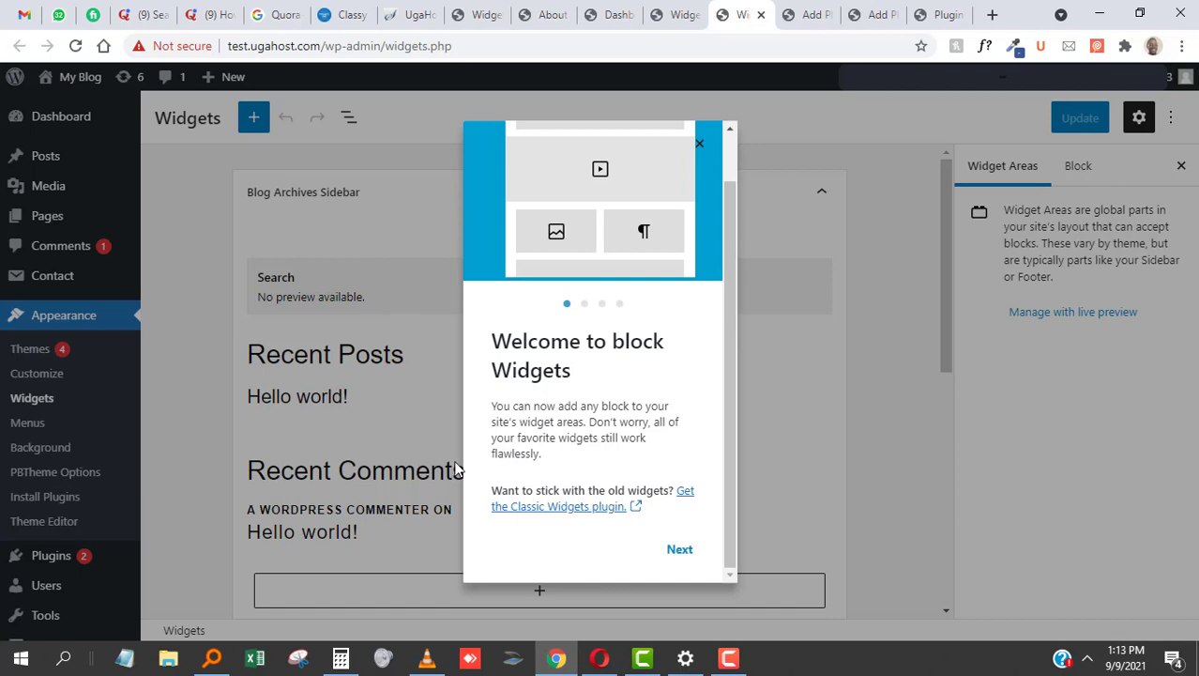
mouse_move(650, 495)
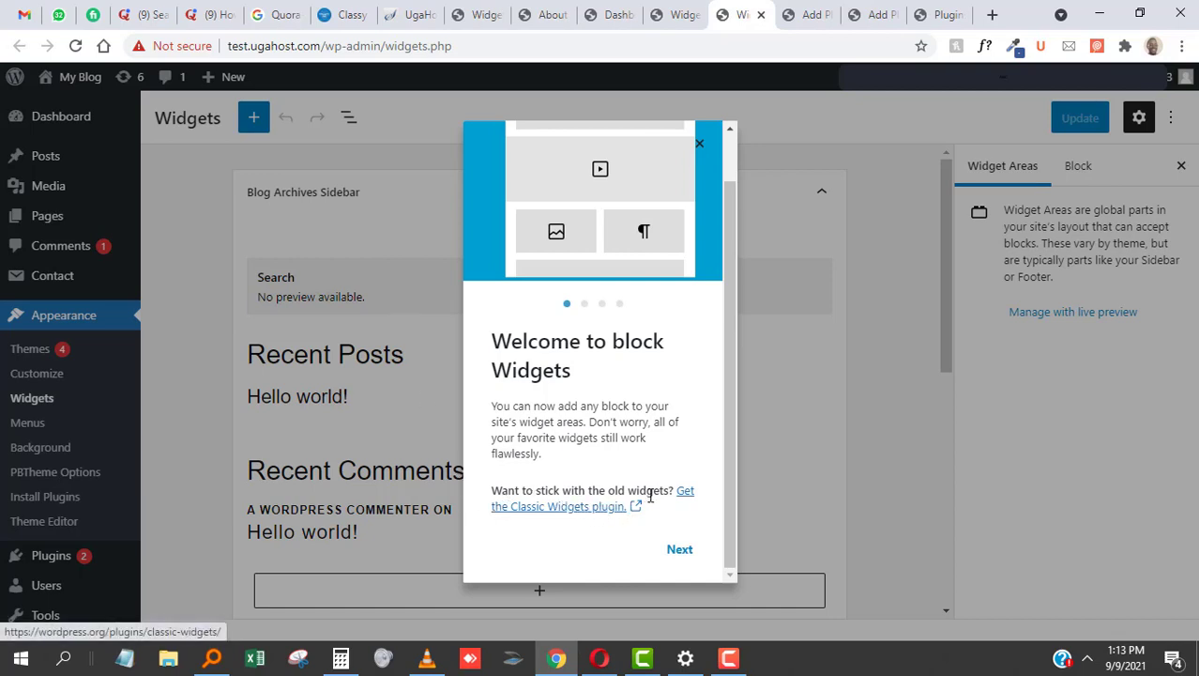
mouse_move(584, 507)
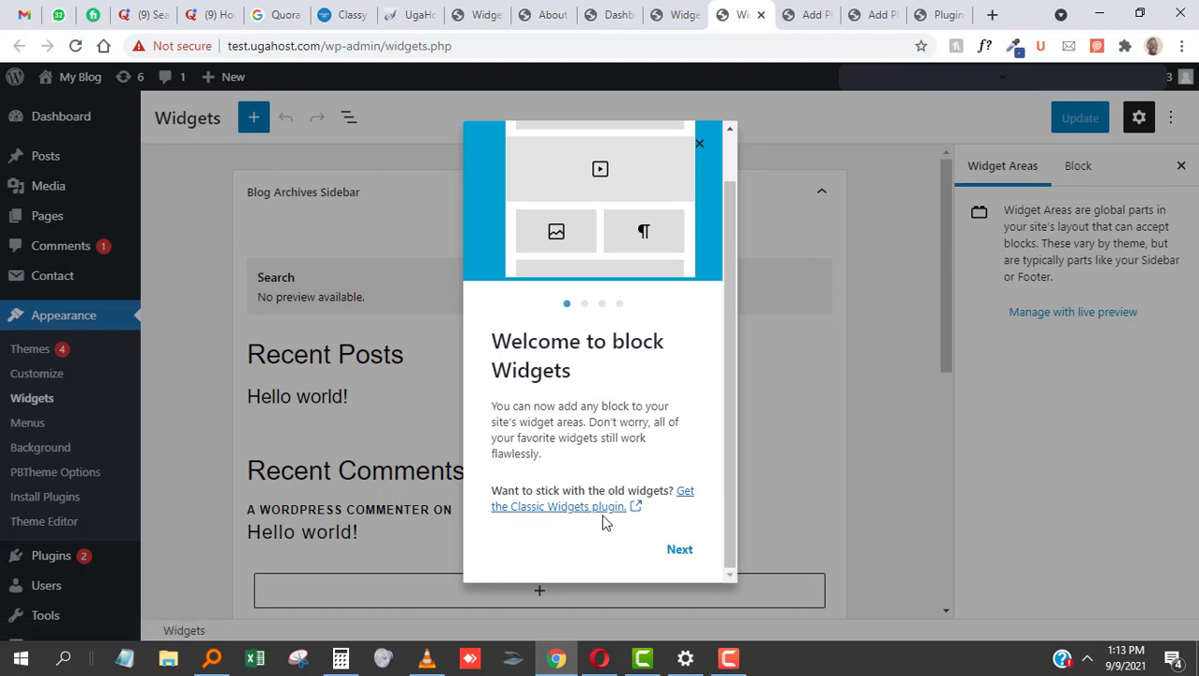
mouse_move(598, 374)
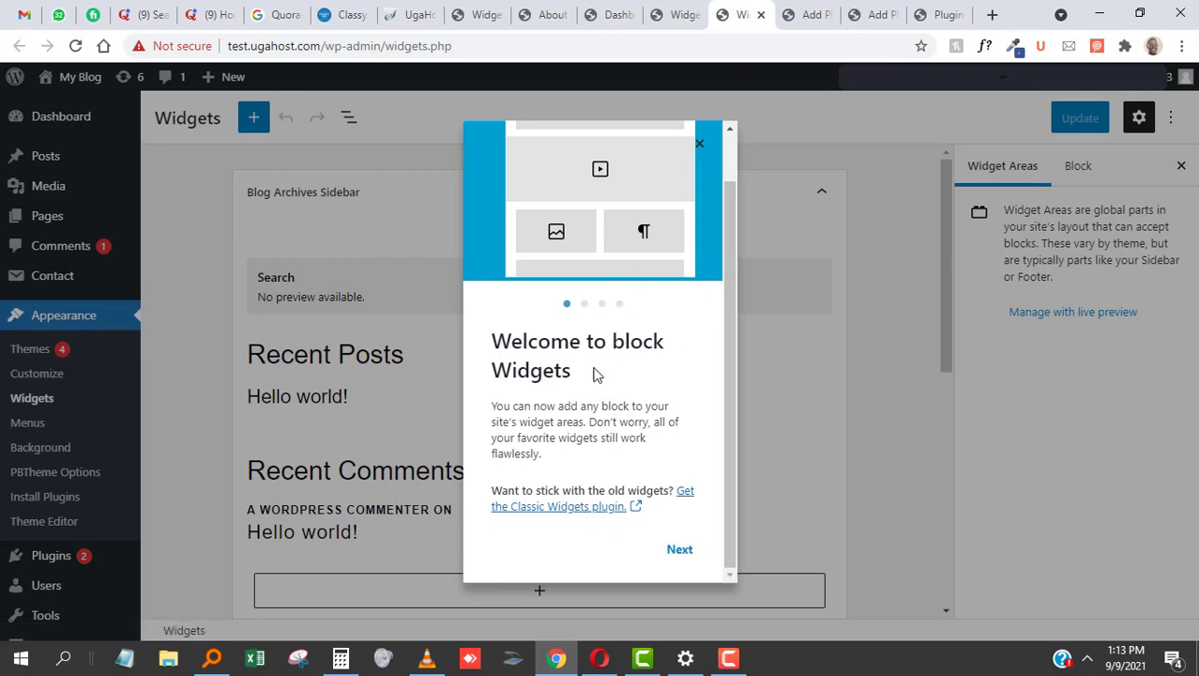
mouse_move(584, 517)
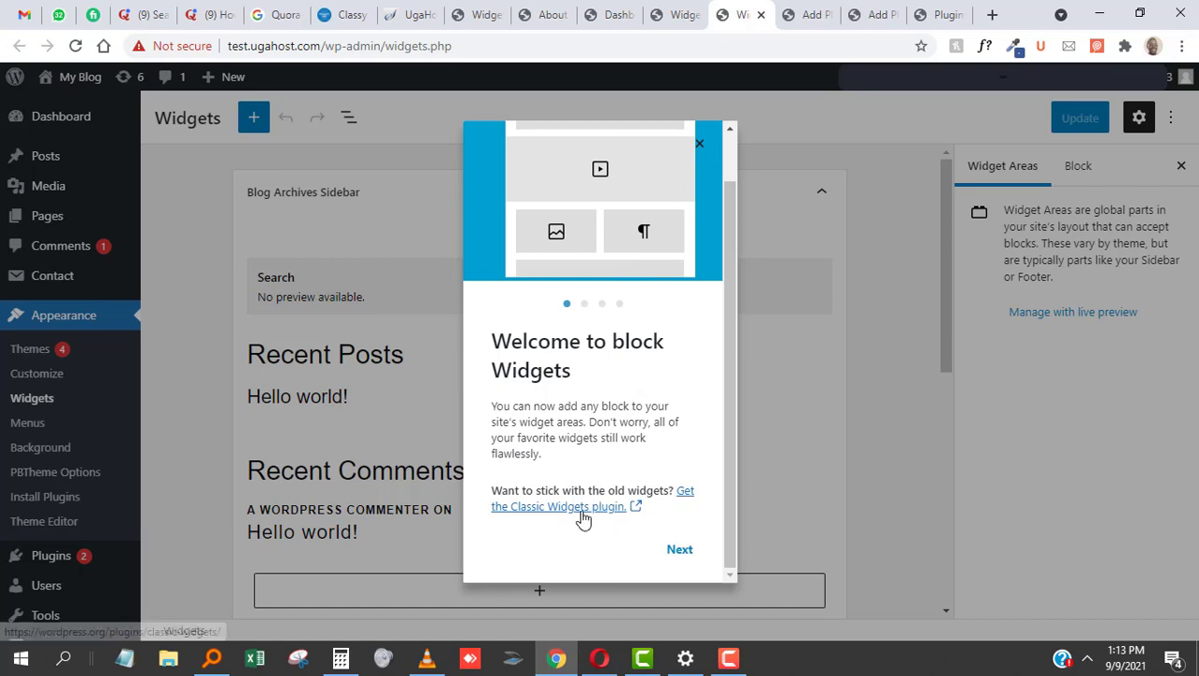
mouse_move(584, 505)
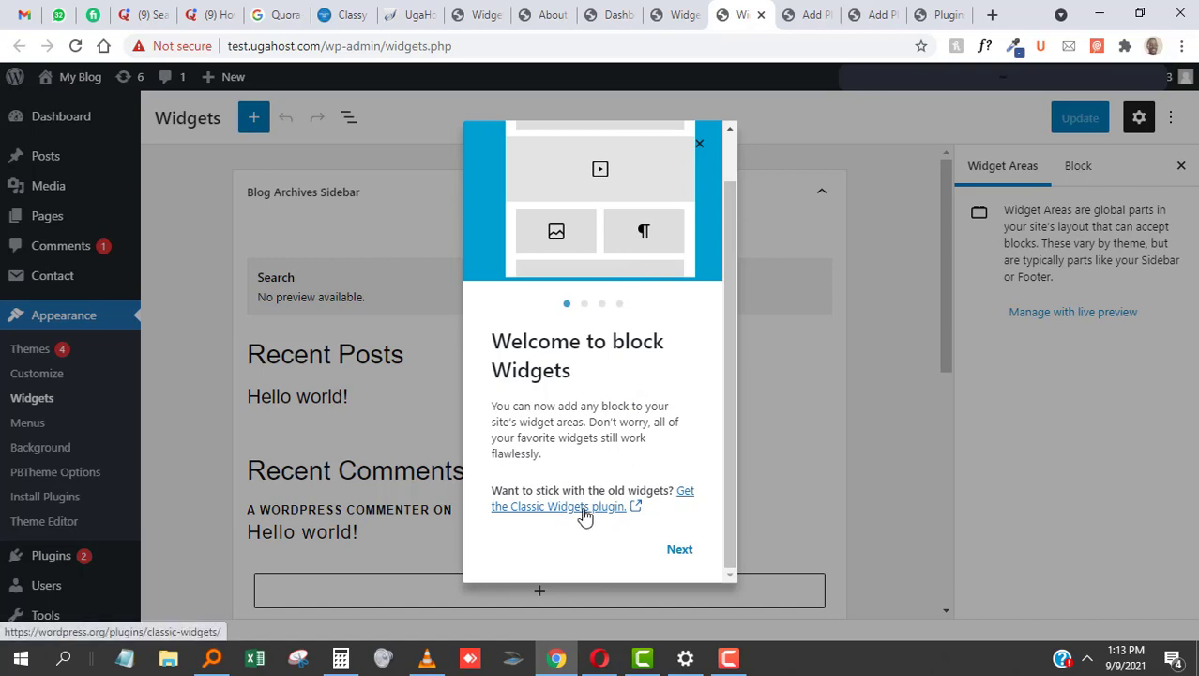
Follow the 'Get the Classic Widgets plugin' link from the block Widgets welcome popup
click(557, 498)
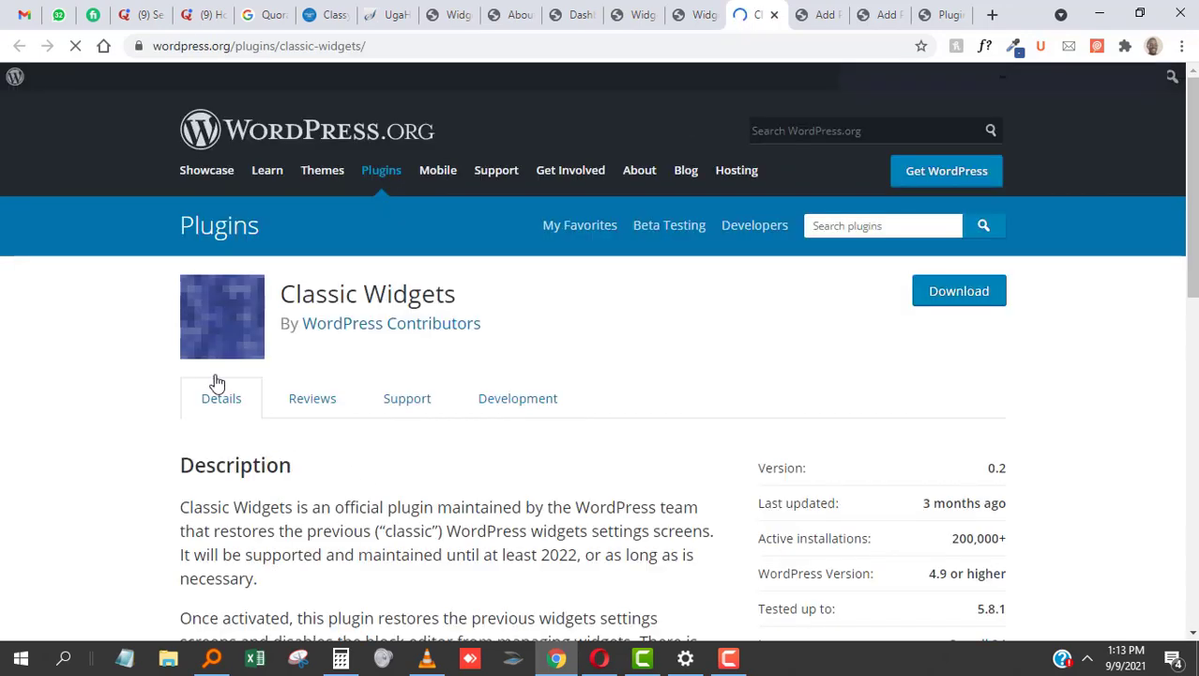
double_click(291, 294)
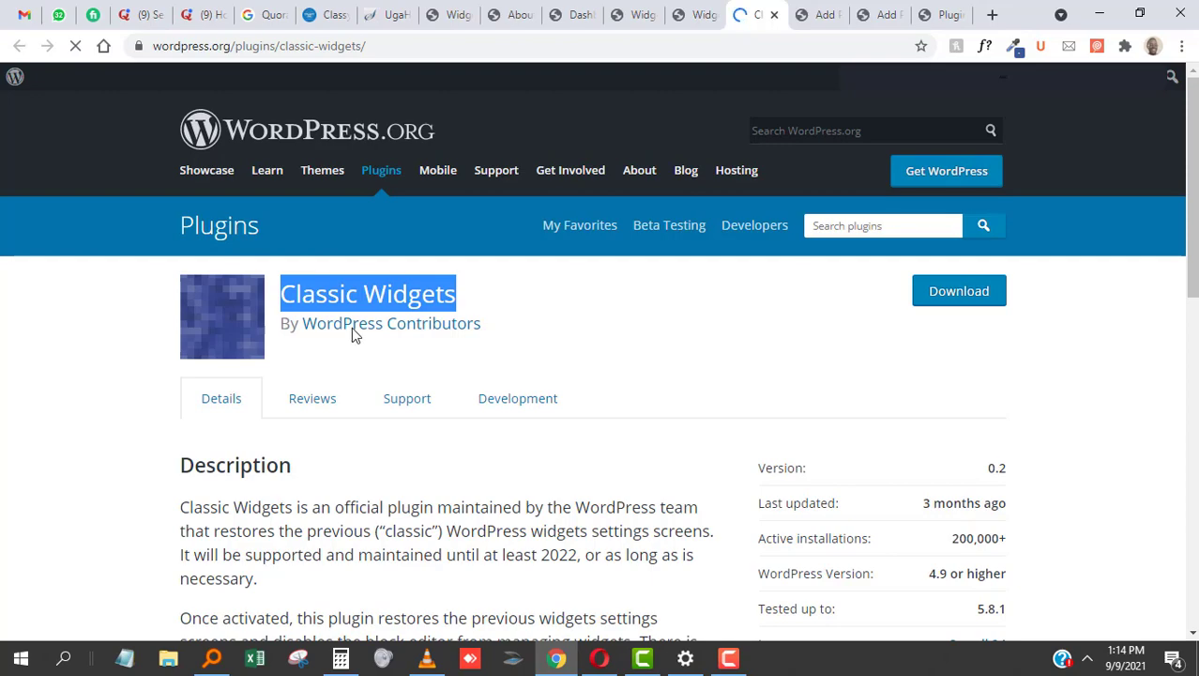
scroll(down, 3)
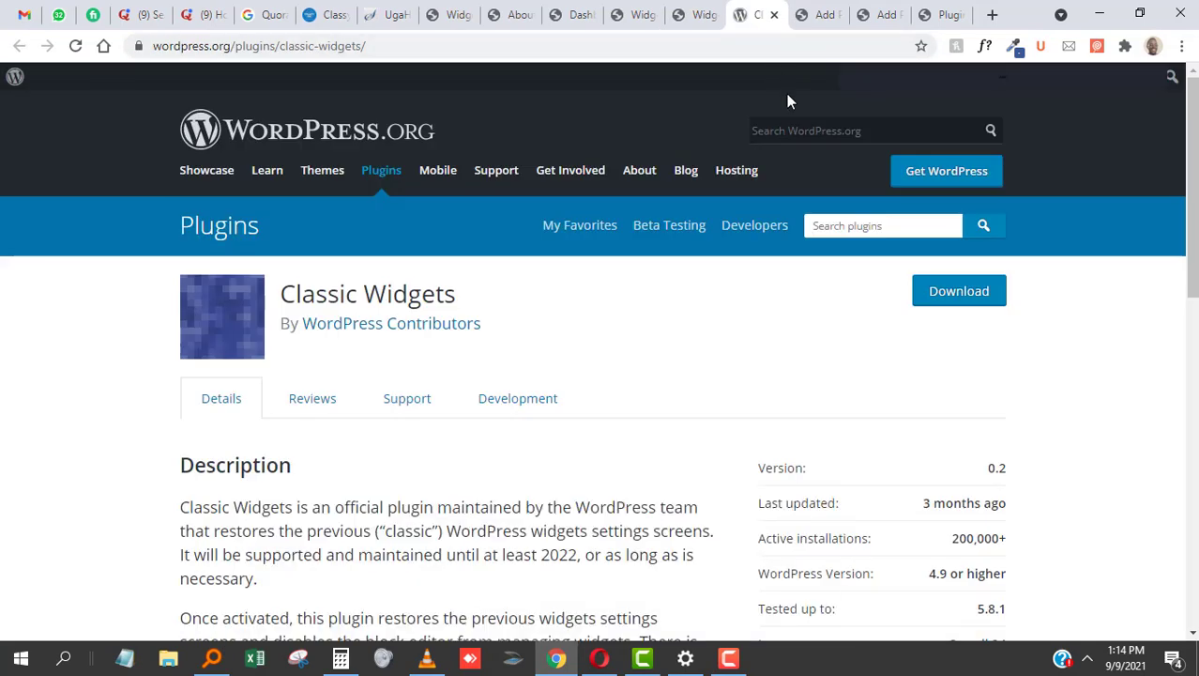
mouse_move(807, 94)
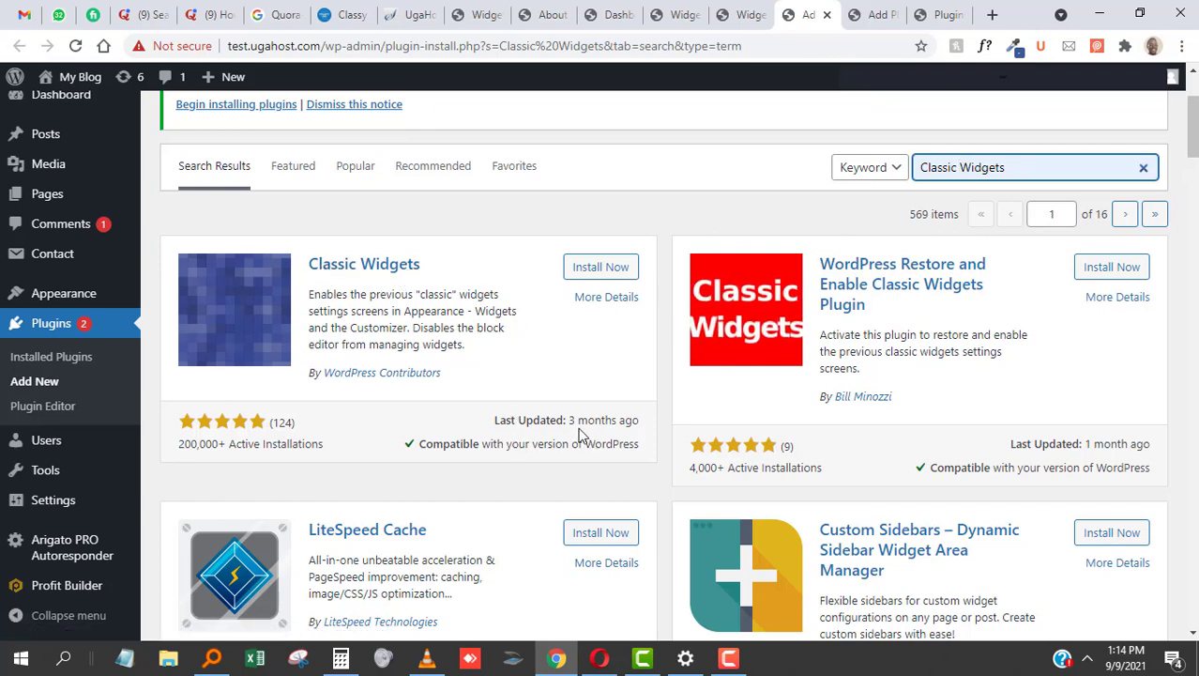
Install the Classic Widgets plugin from the search results and activate it
click(600, 267)
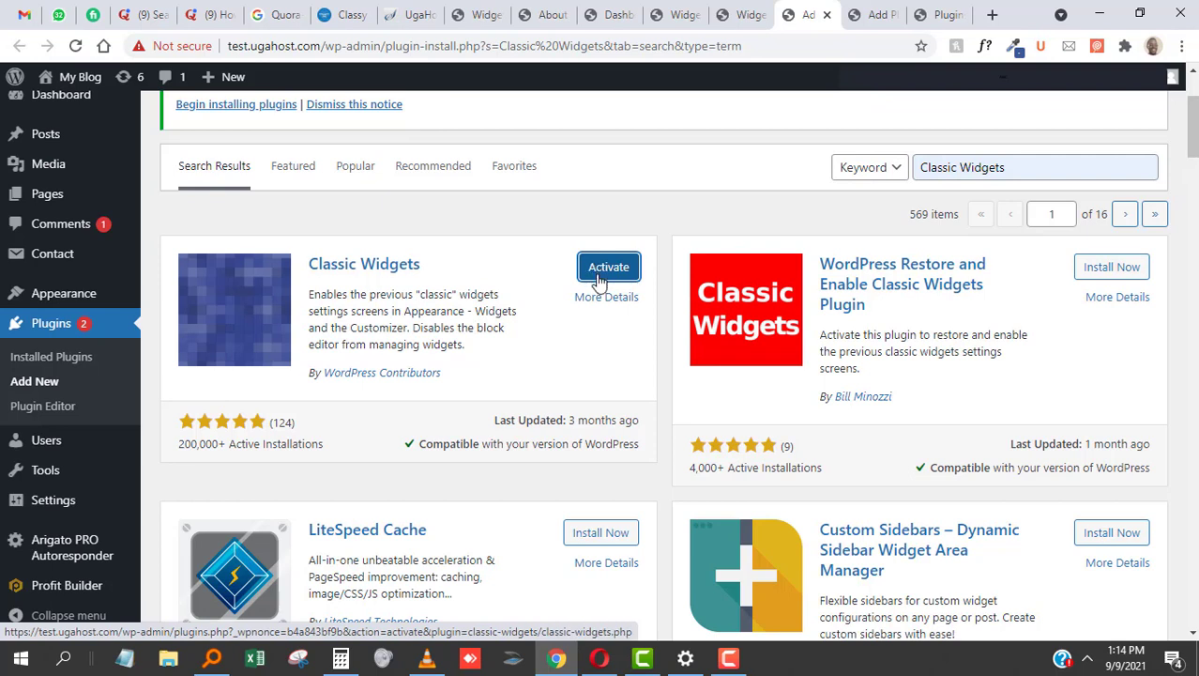
click(608, 266)
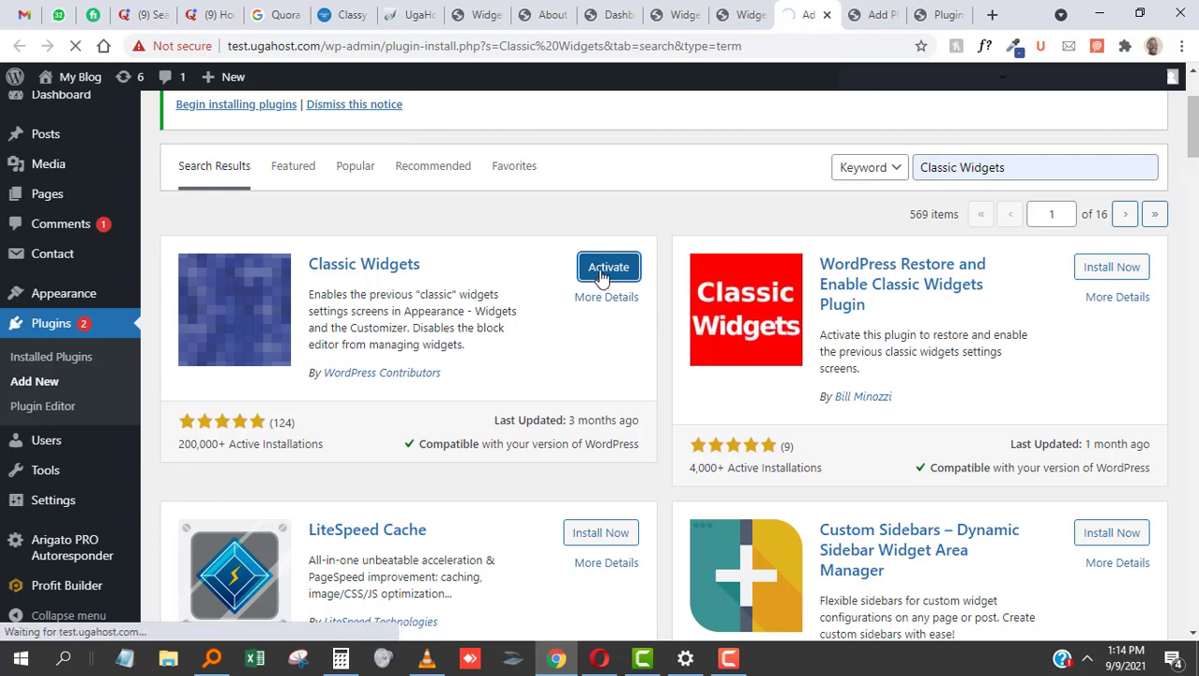
click(608, 266)
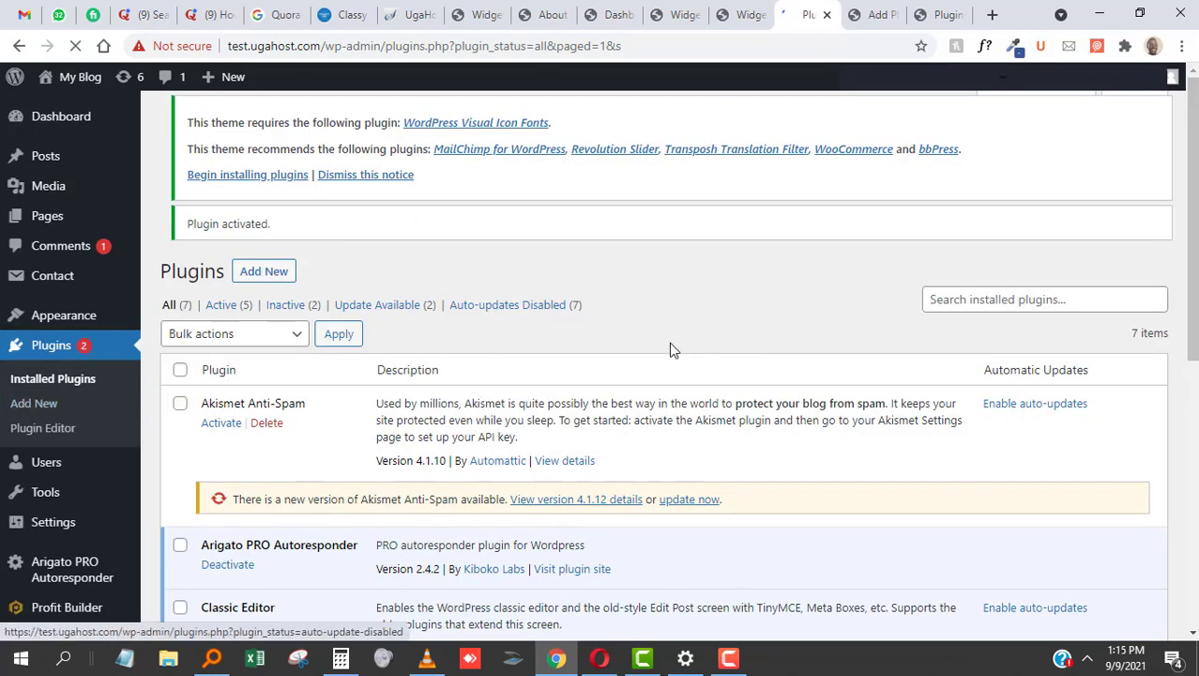
Reload the Widgets screen so it shows the classic Available Widgets layout
scroll(down, 3)
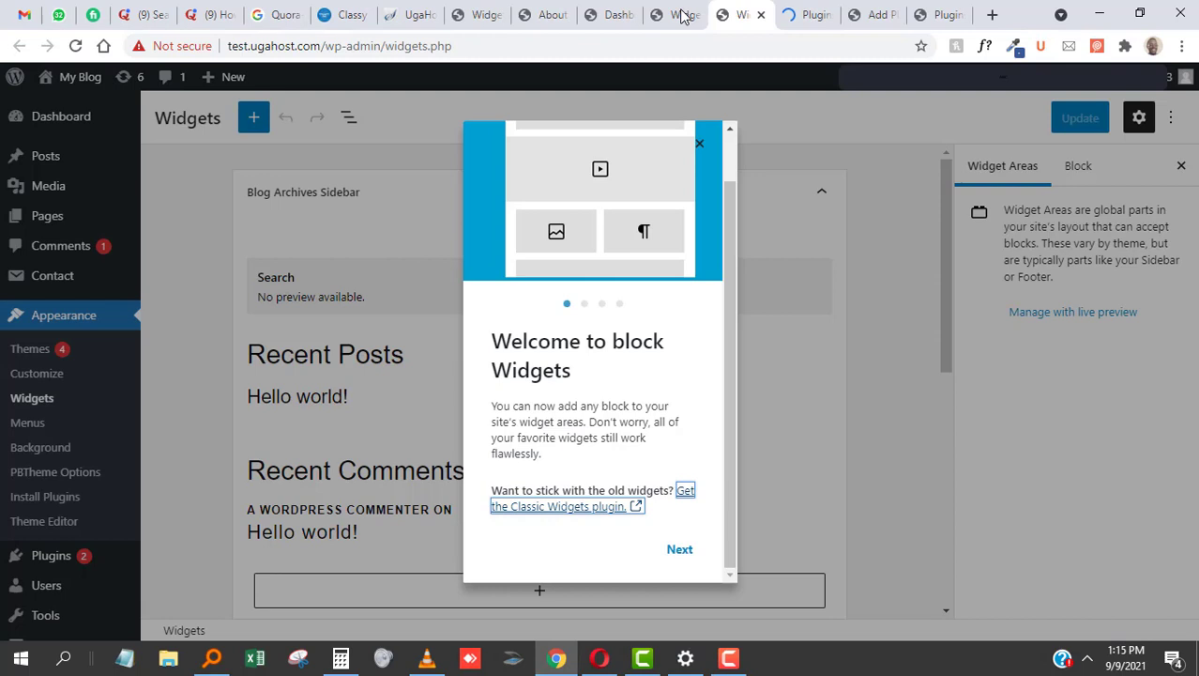
click(699, 143)
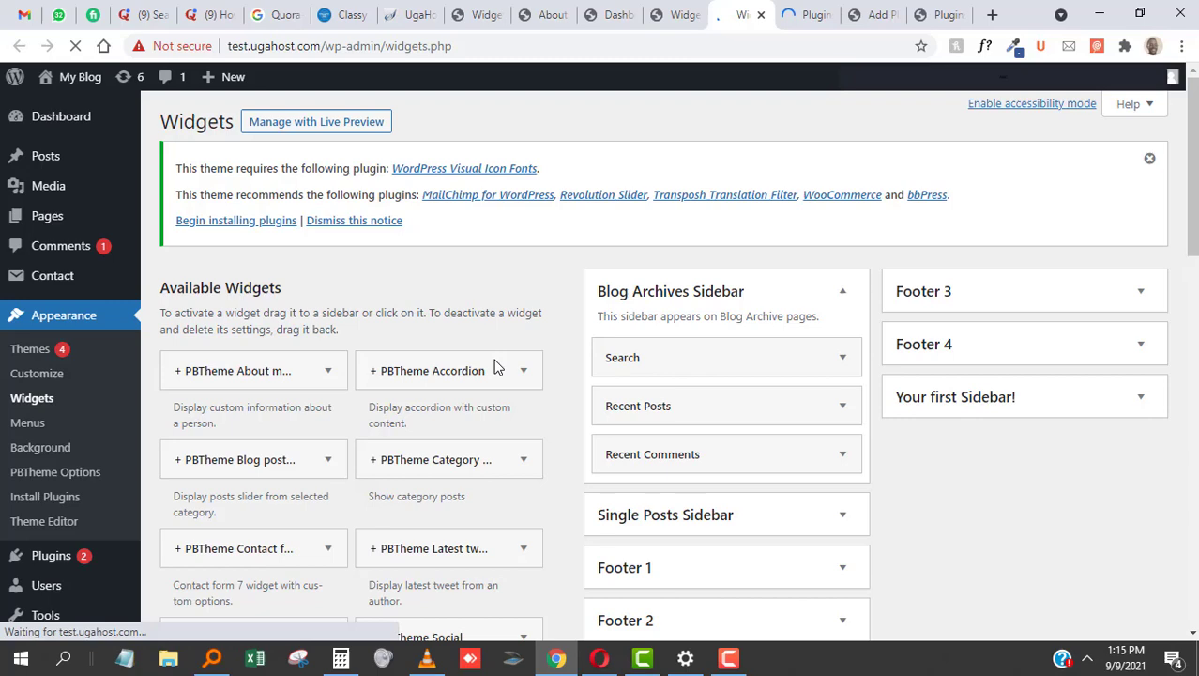
scroll(down, 3)
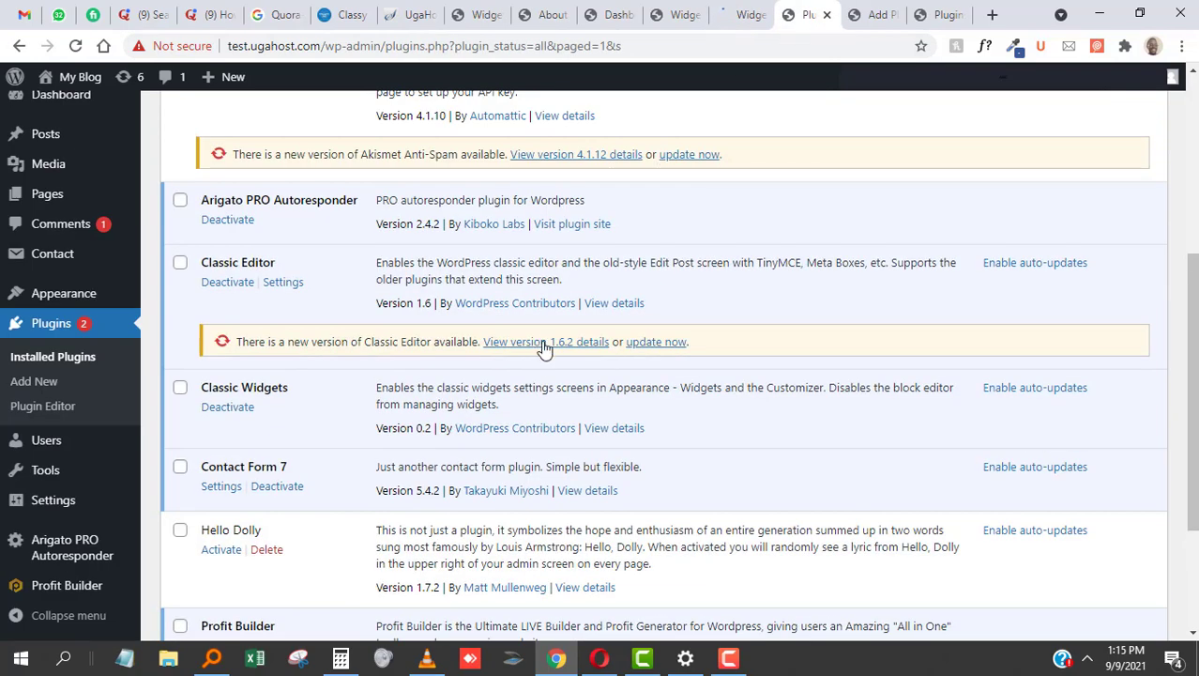
Deactivate the Classic Widgets plugin and return to the Widgets screen
click(227, 407)
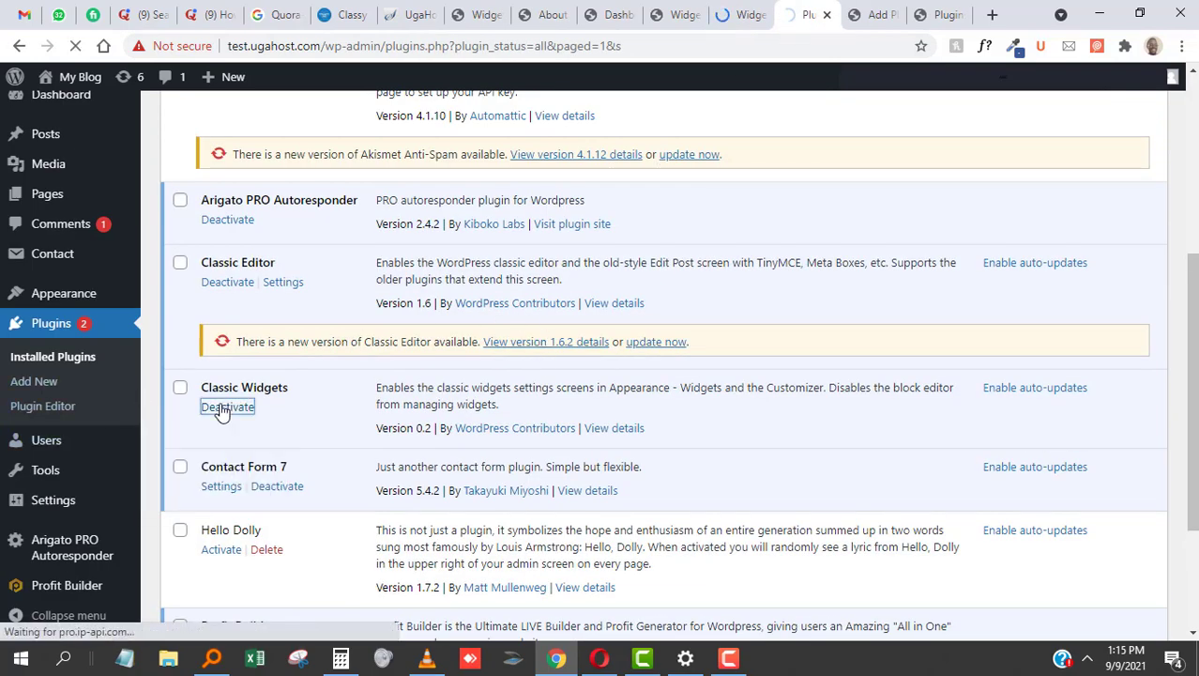
click(227, 406)
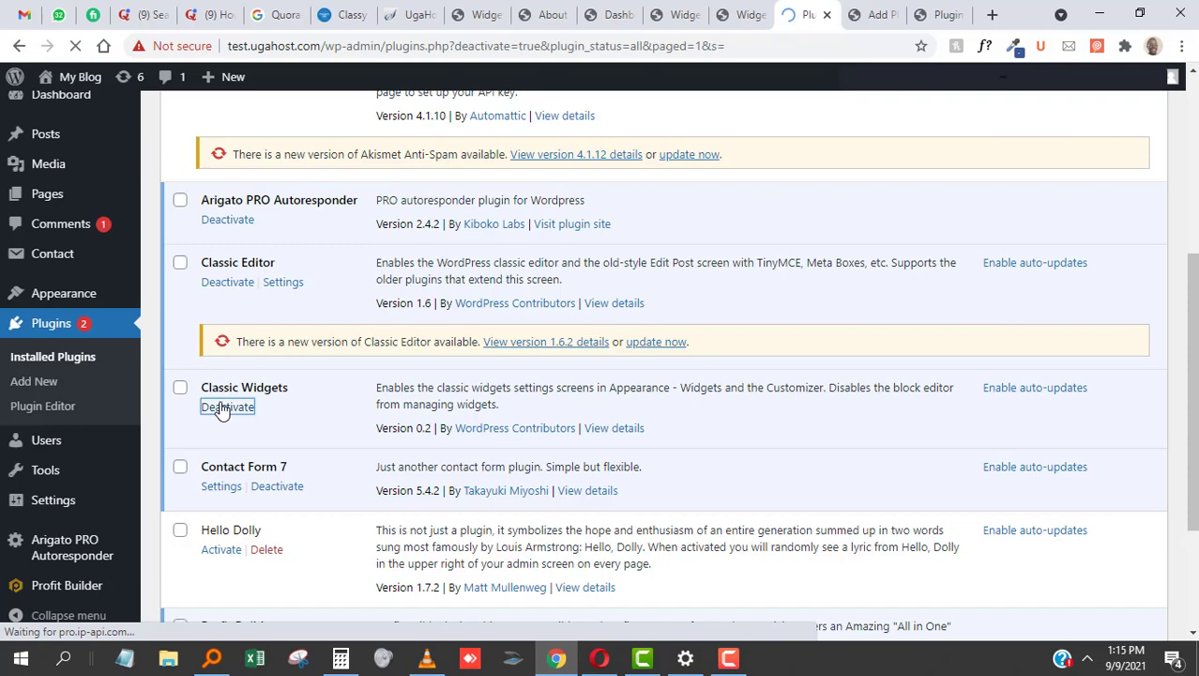
click(227, 406)
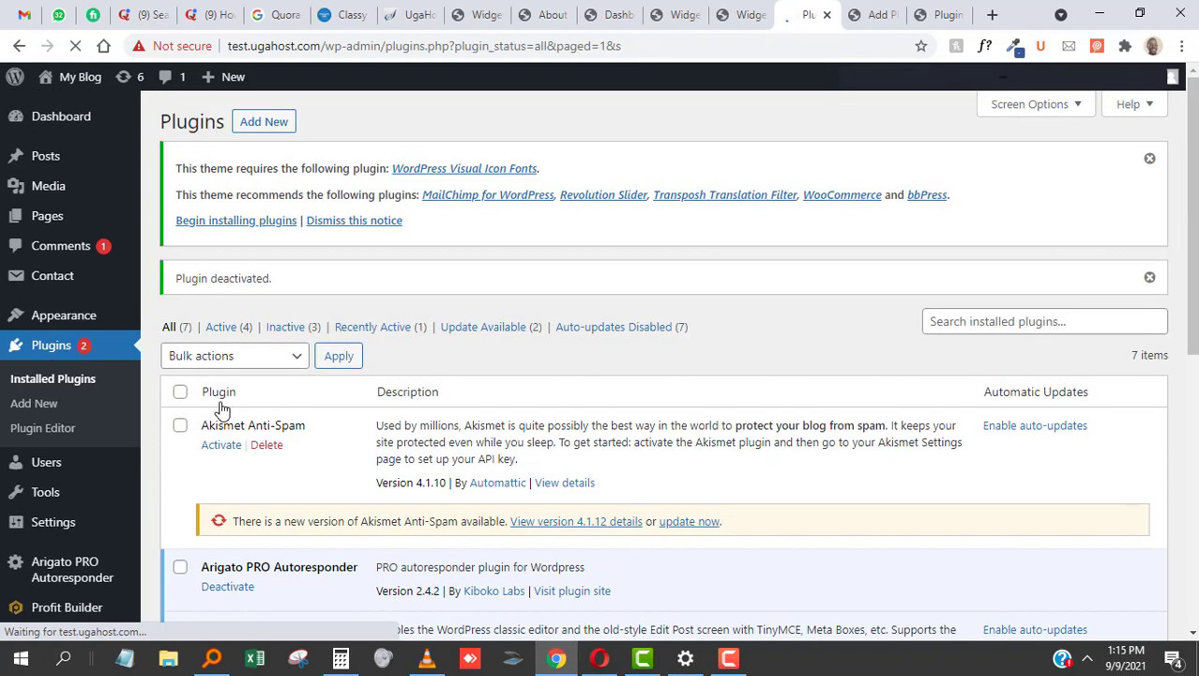
click(31, 397)
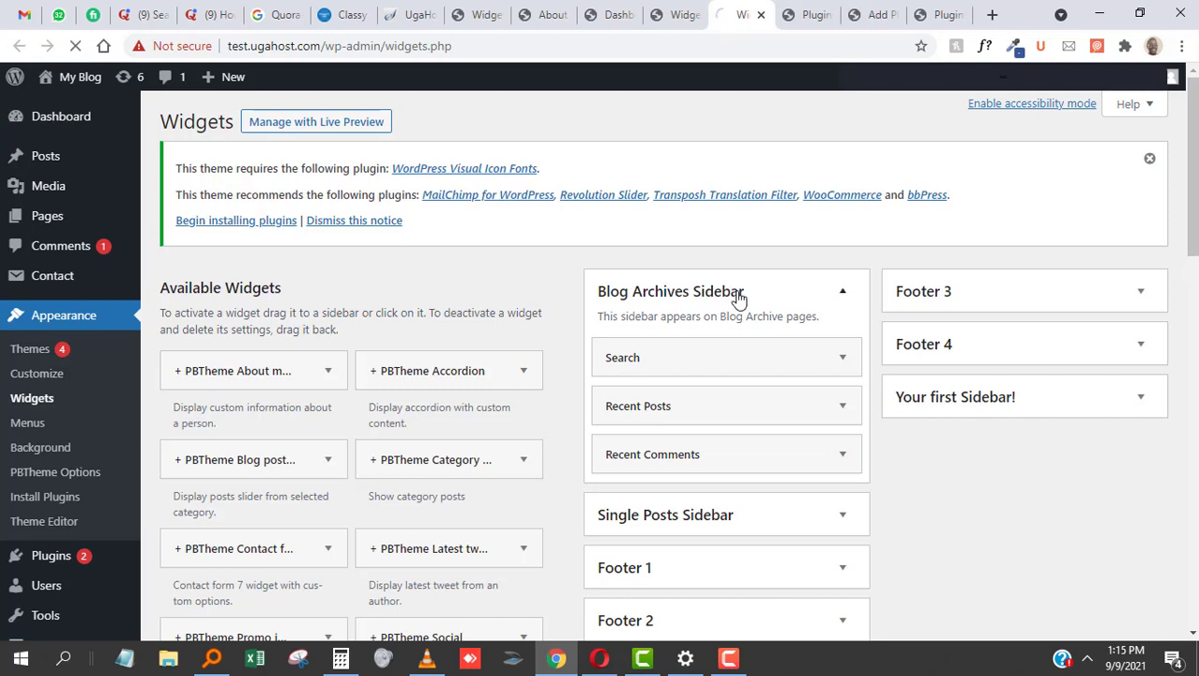
mouse_move(915, 327)
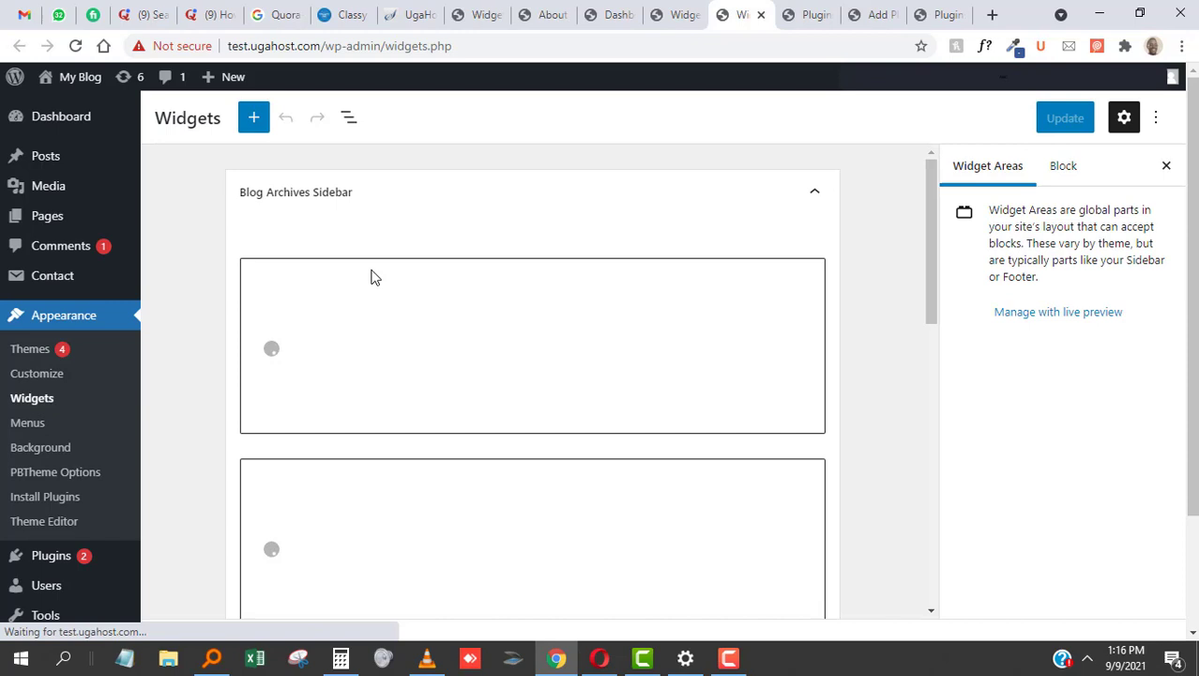
Review the block-based widgets editor areas and reload the Widgets page
scroll(down, 3)
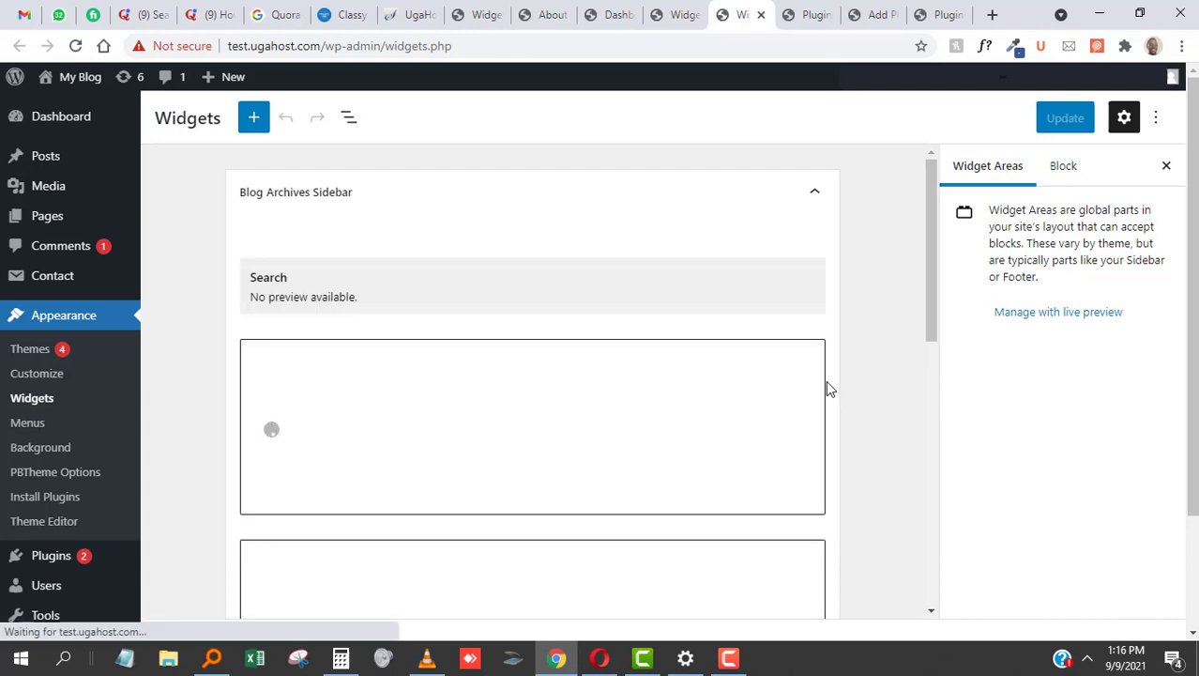
scroll(down, 3)
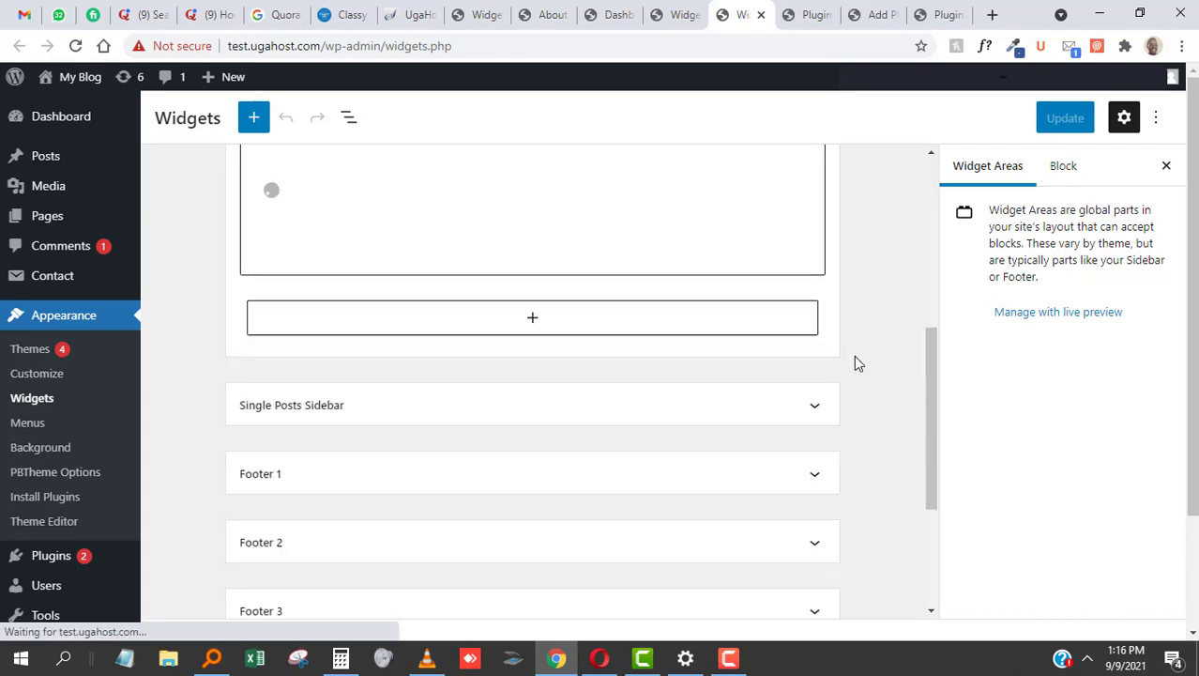
click(532, 317)
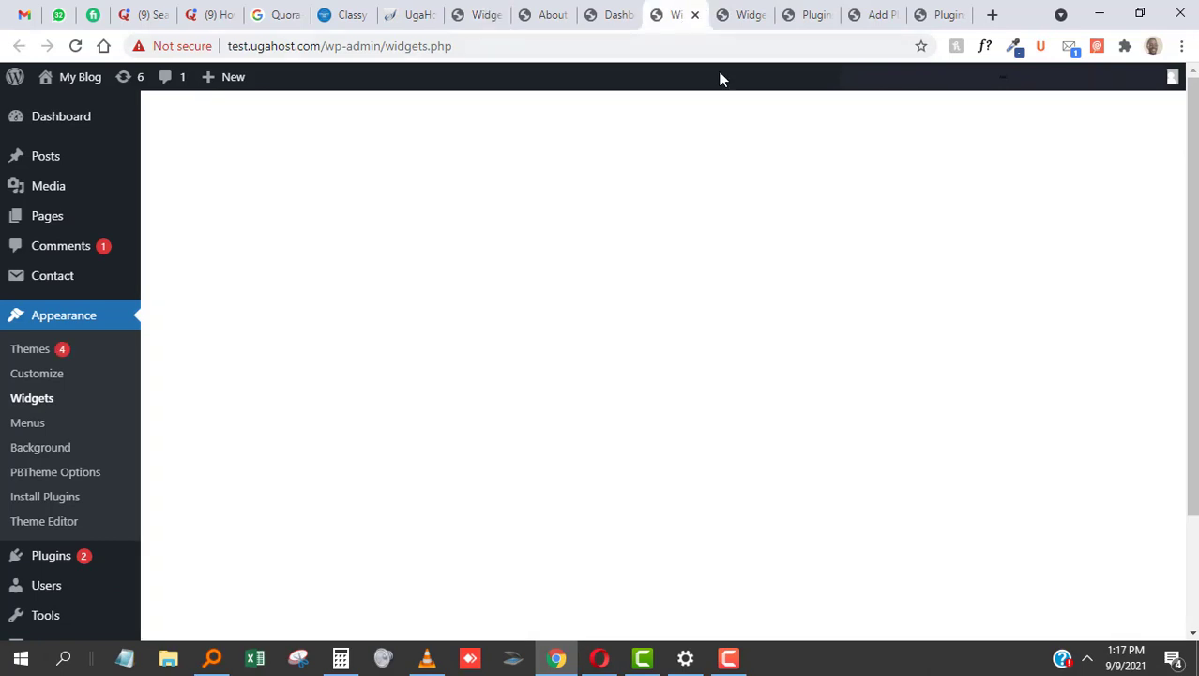
mouse_move(730, 23)
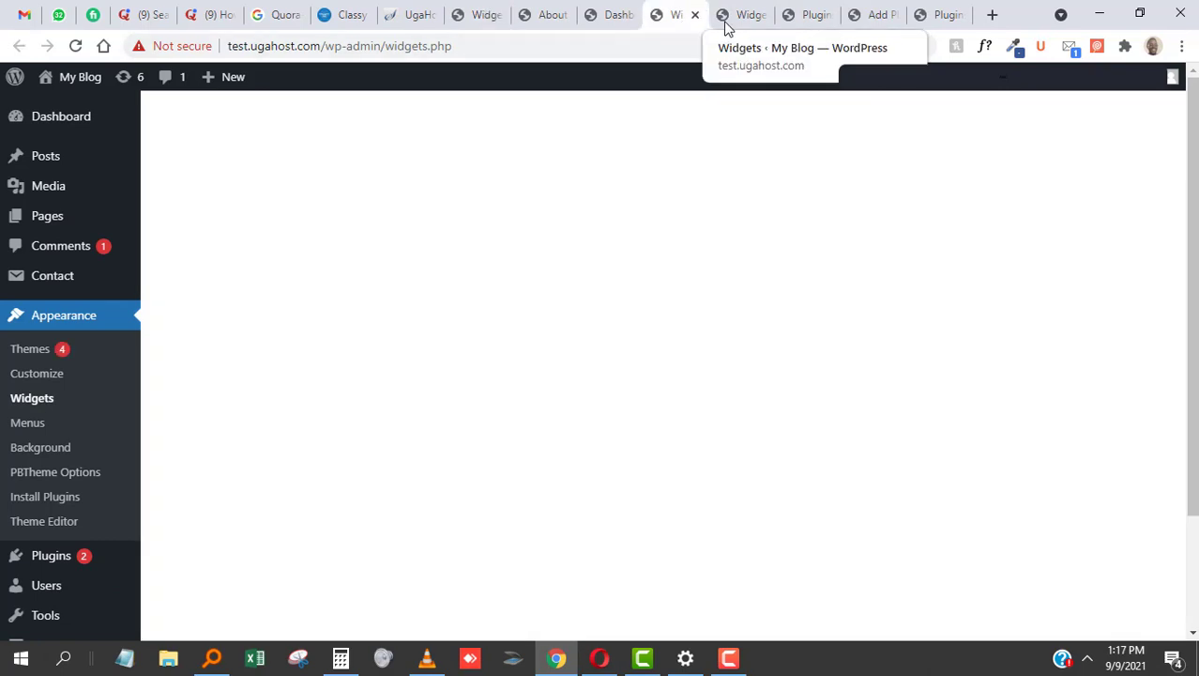
mouse_move(683, 21)
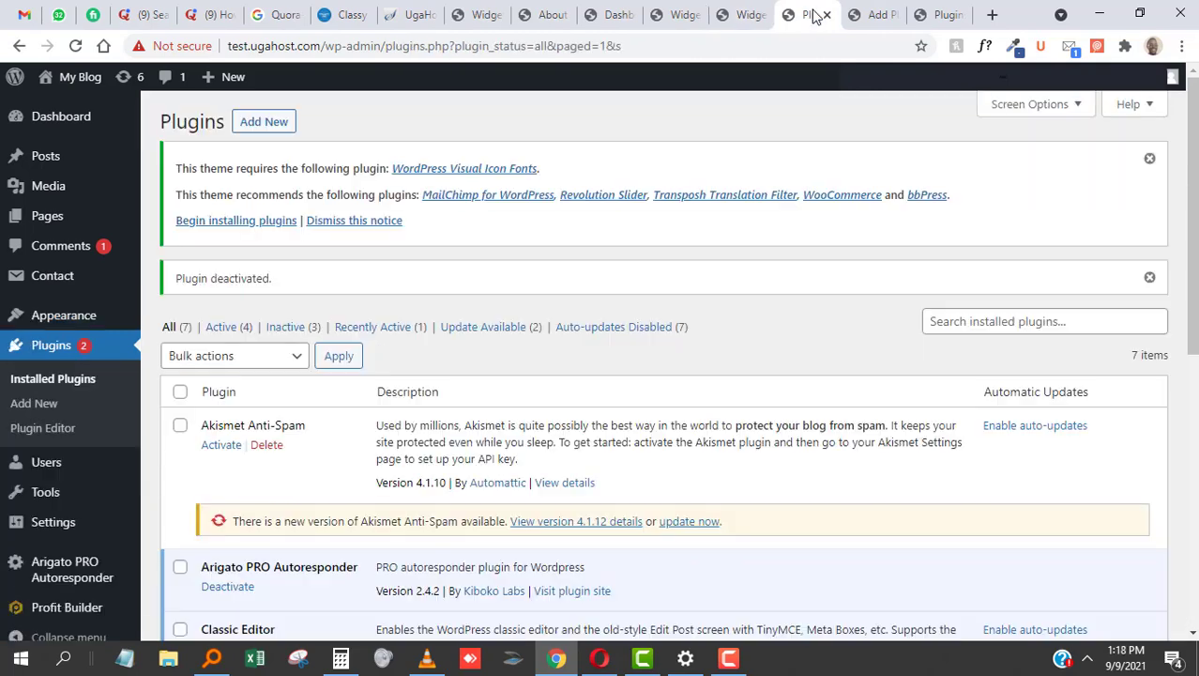
Scroll the installed plugins list to Classic Widgets showing Activate and Delete
scroll(down, 3)
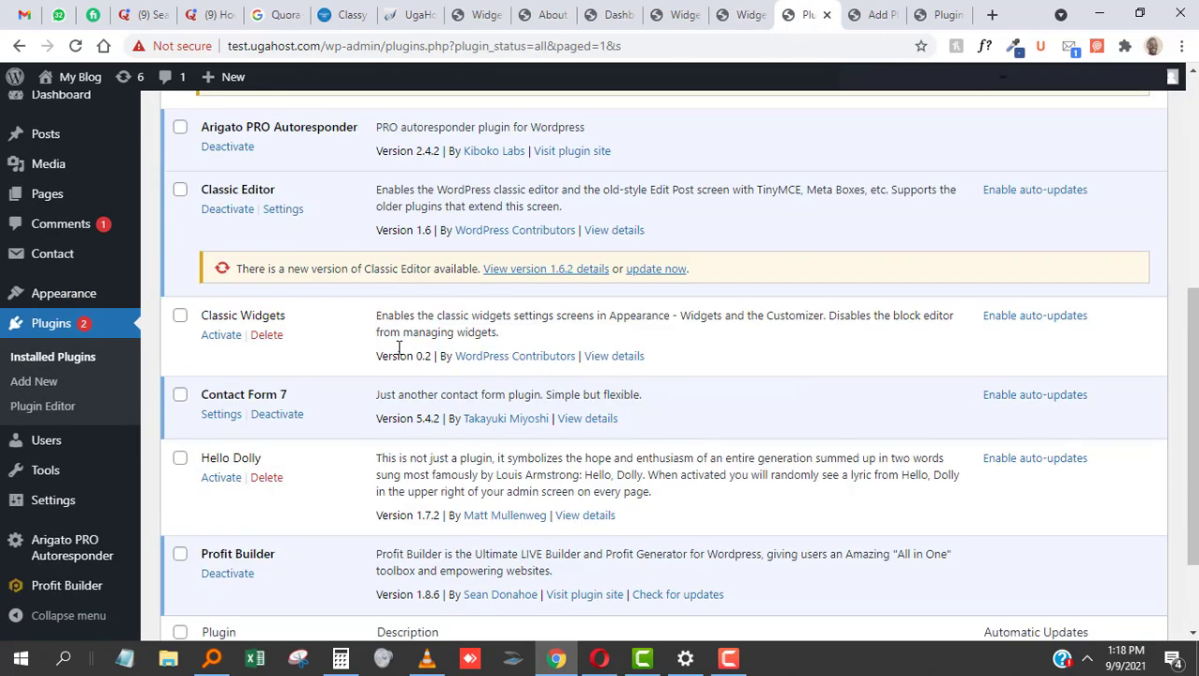
scroll(down, 3)
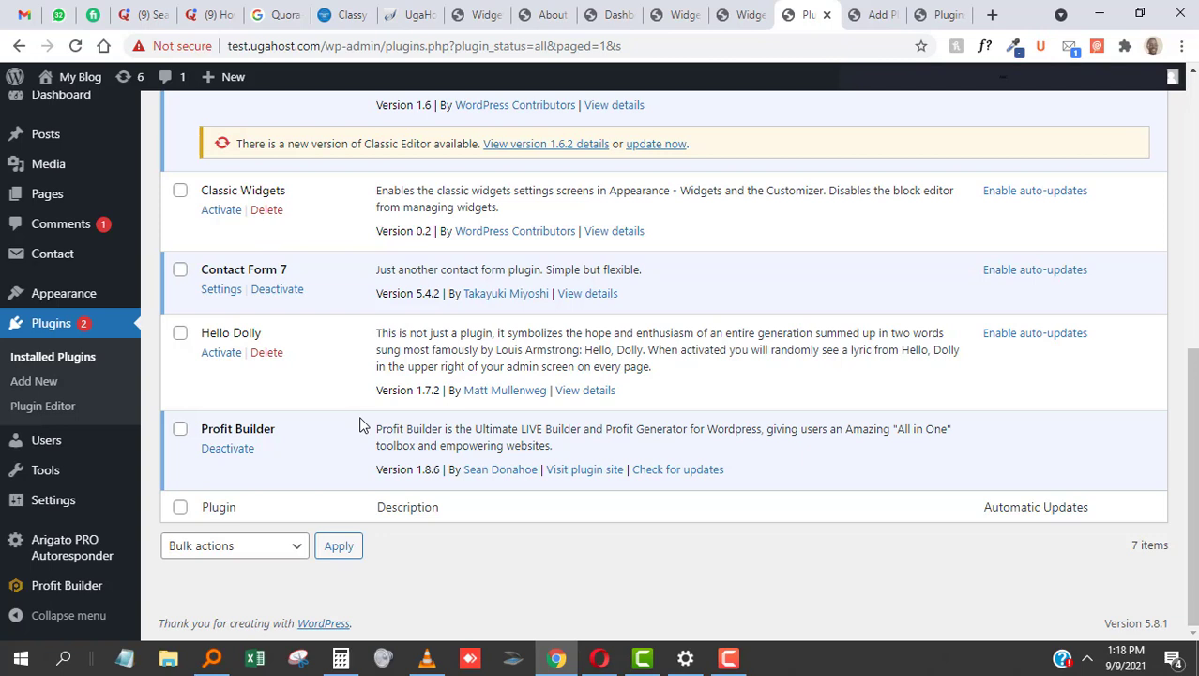
mouse_move(648, 388)
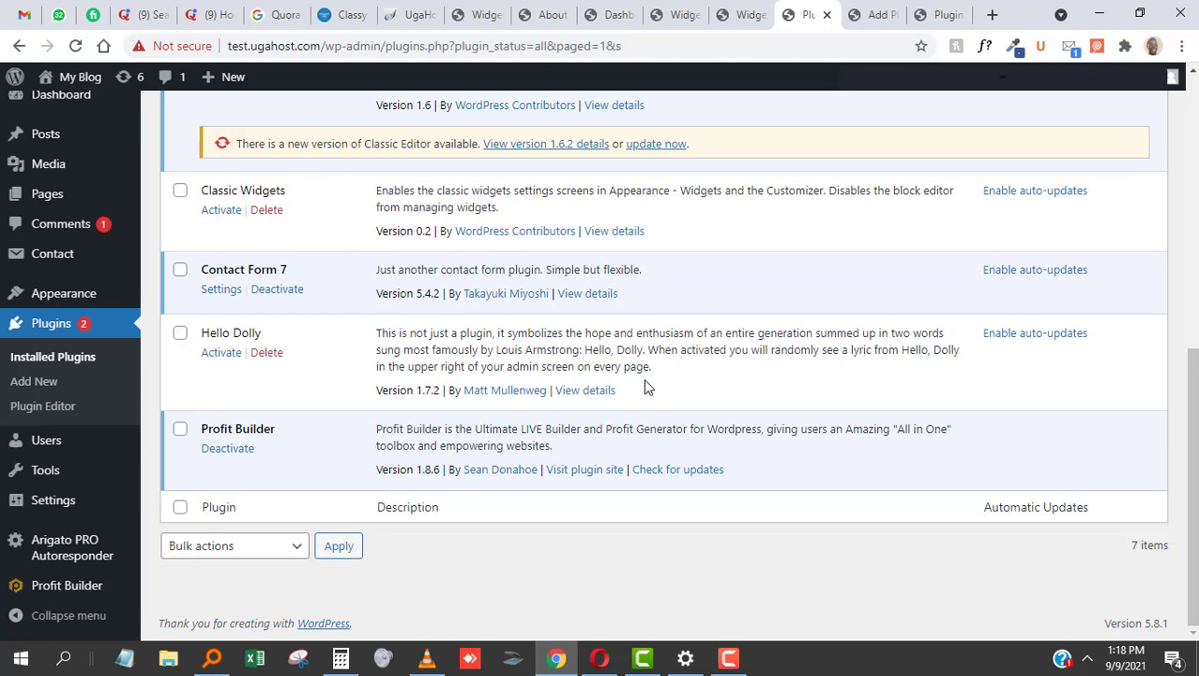